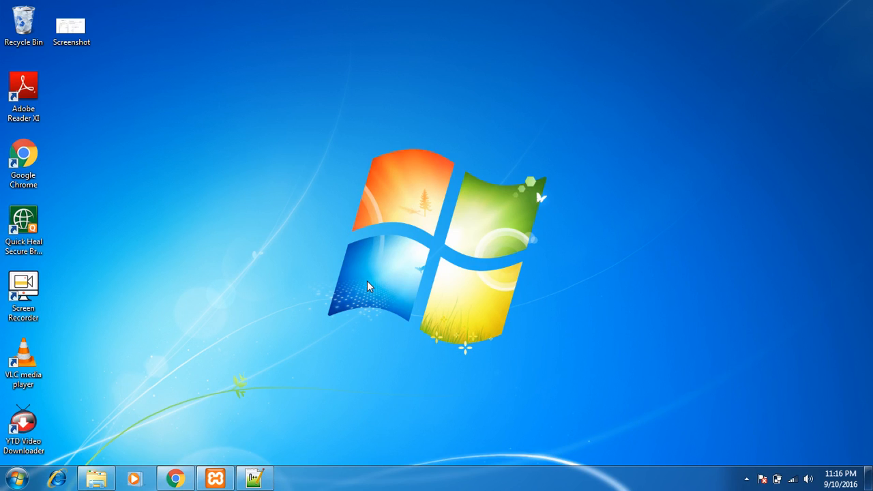
mouse_move(174, 478)
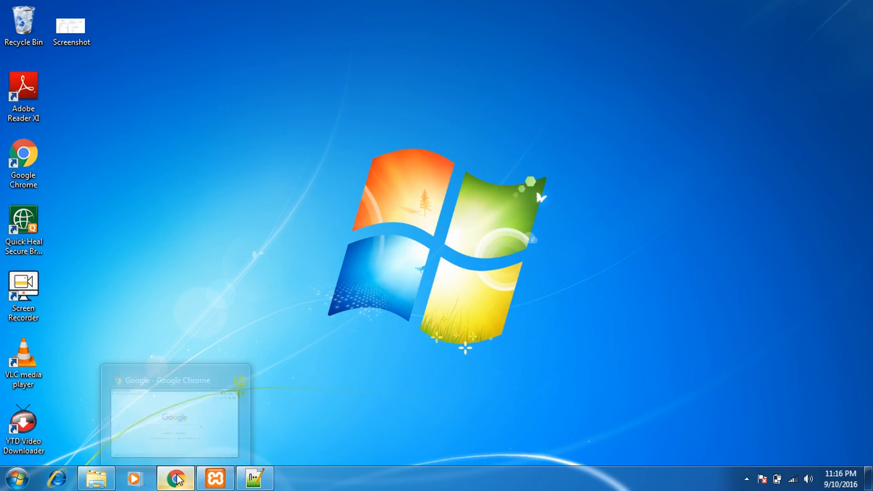
Load localhost:8080/ck/ in a new Chrome tab, showing the plain text box
click(175, 478)
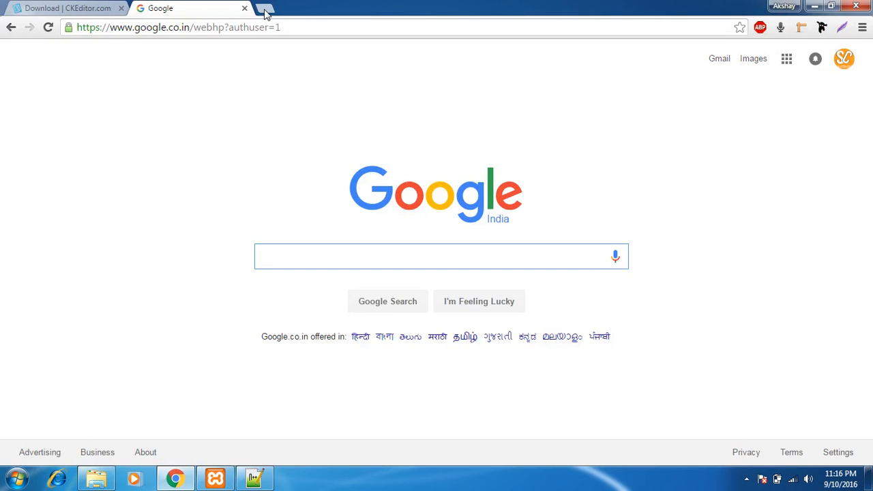
click(265, 12)
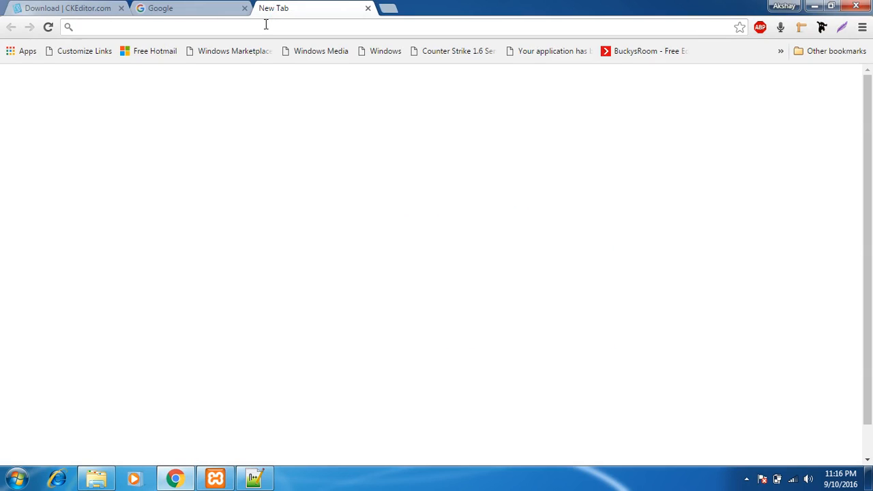
text(localhost:8080/dashboard/)
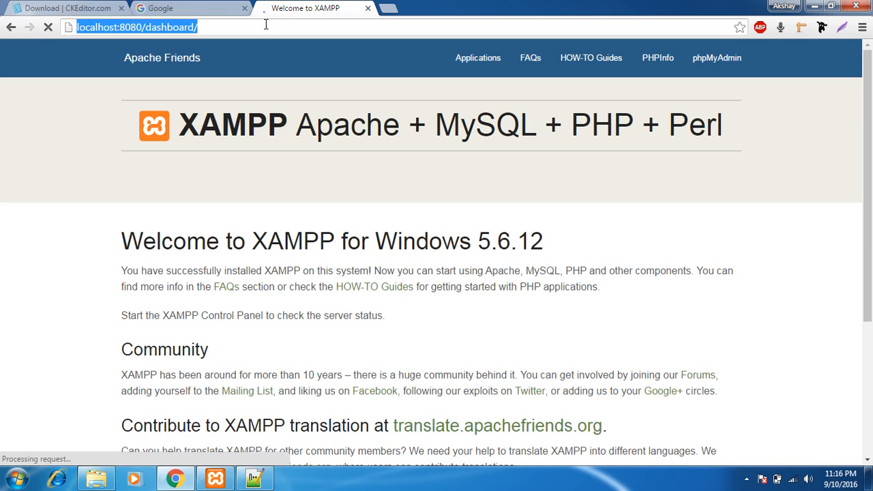
double_click(169, 27)
text(ck)
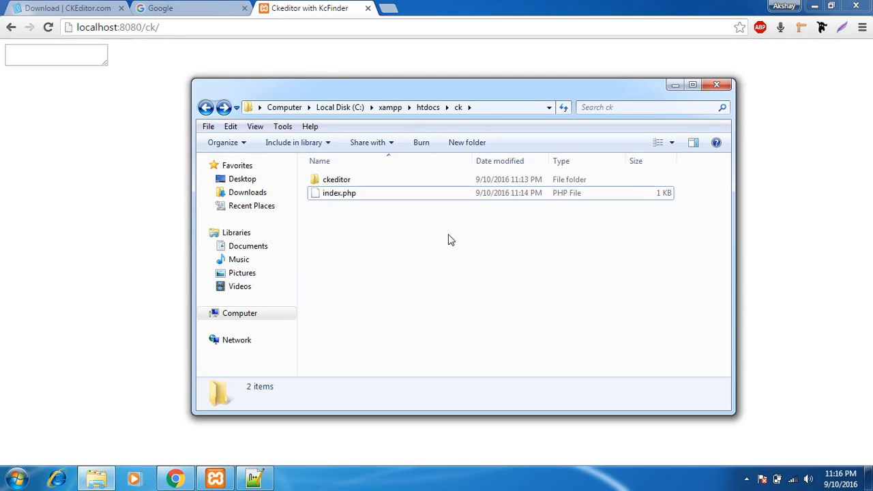
Select index.php in the ck folder and minimize Explorer to reveal the browser
click(459, 106)
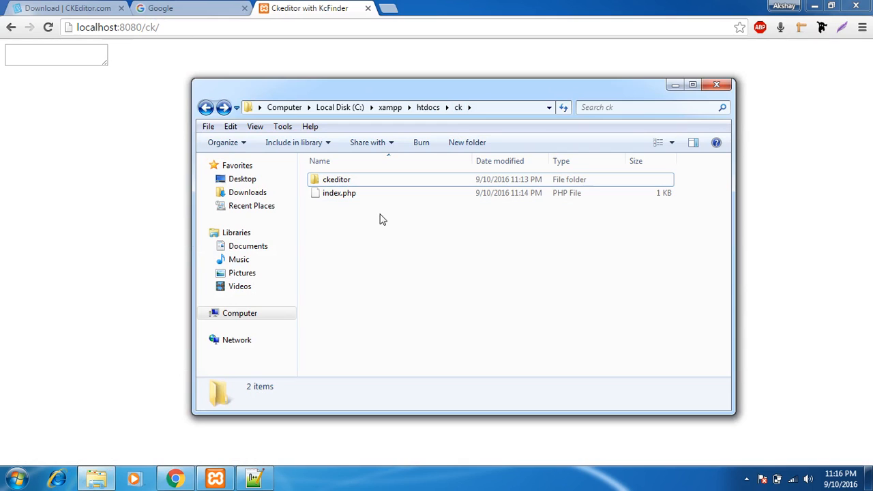
click(338, 192)
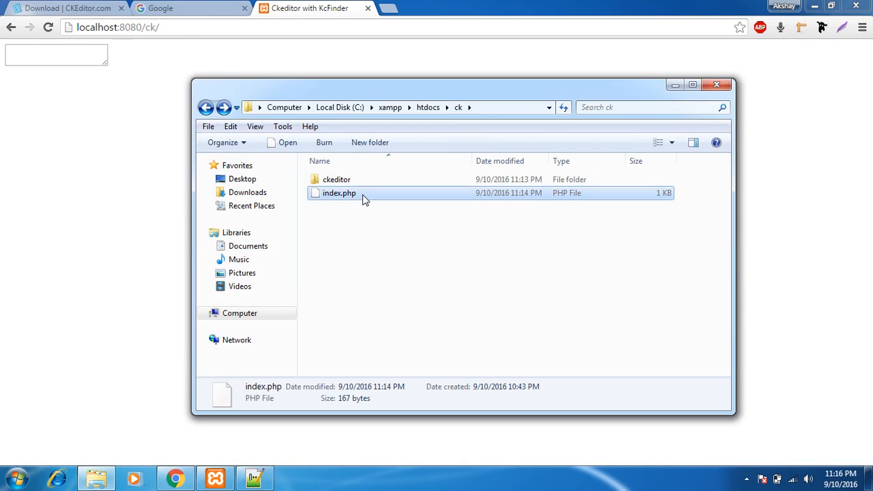
click(336, 180)
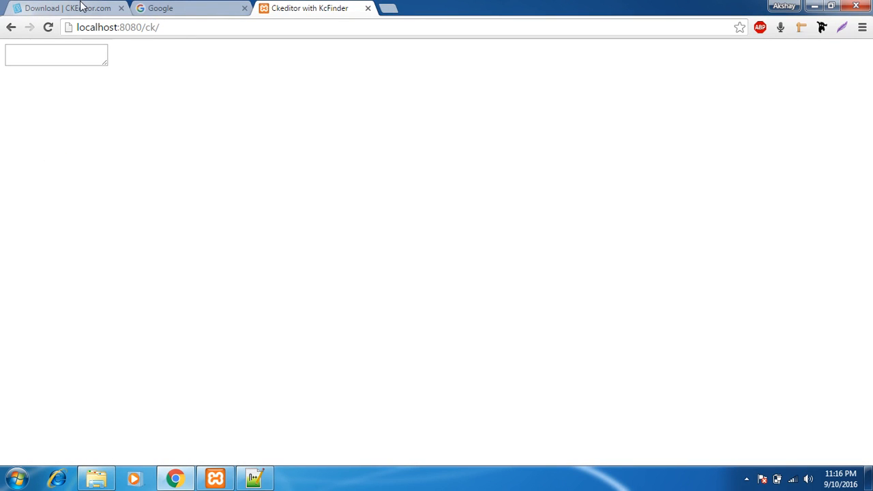
Search Google for 'ckeditor download' and scroll the CKEditor.com page to the Basic, Standard, Full packages
click(191, 8)
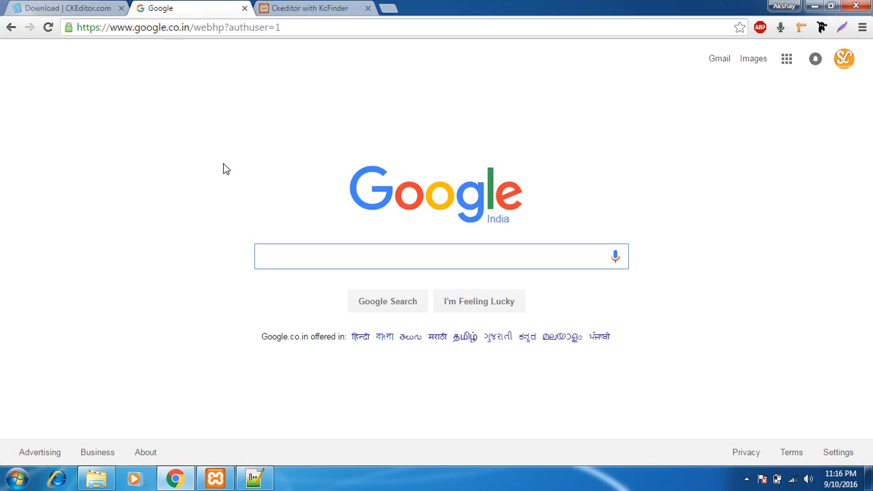
text(ckeditor download)
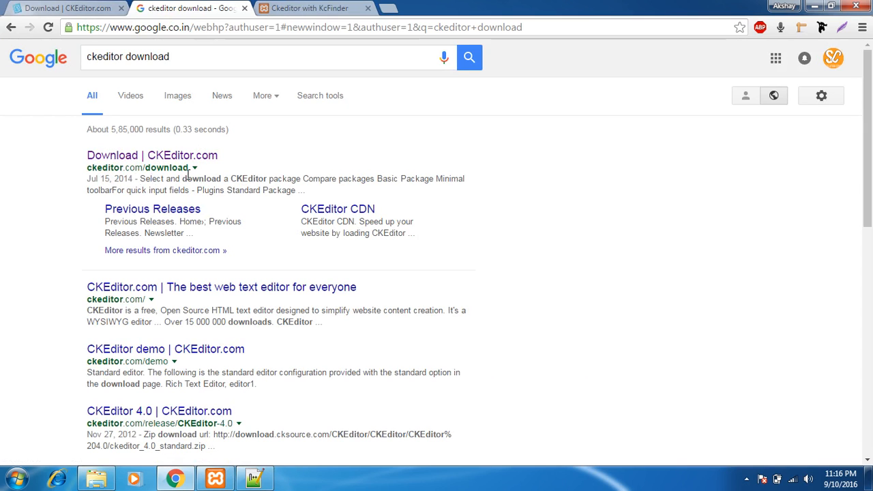
click(61, 8)
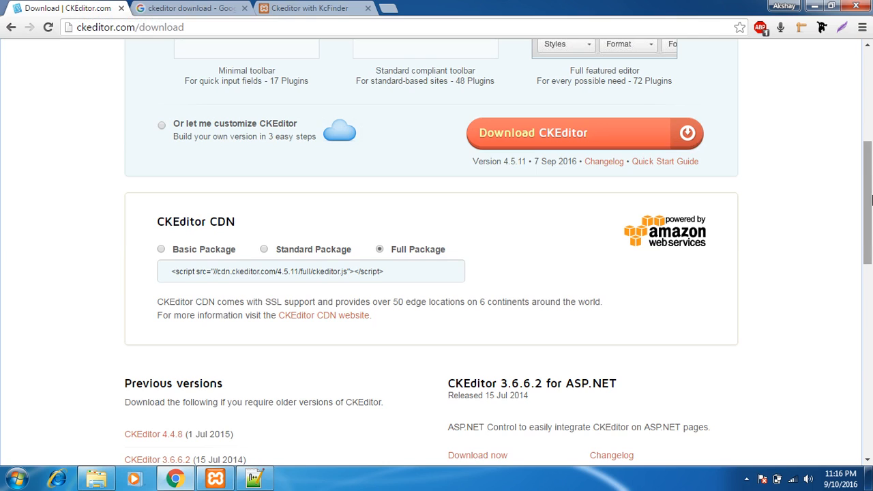
scroll(up, 3)
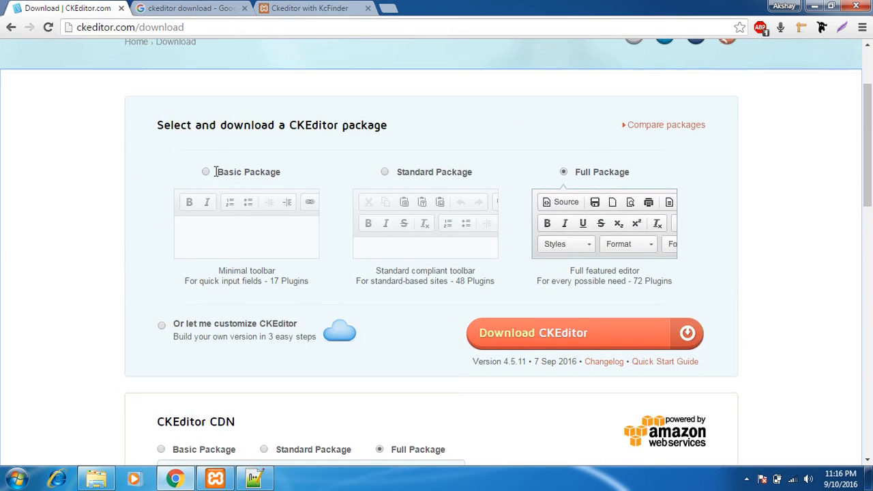
mouse_move(484, 184)
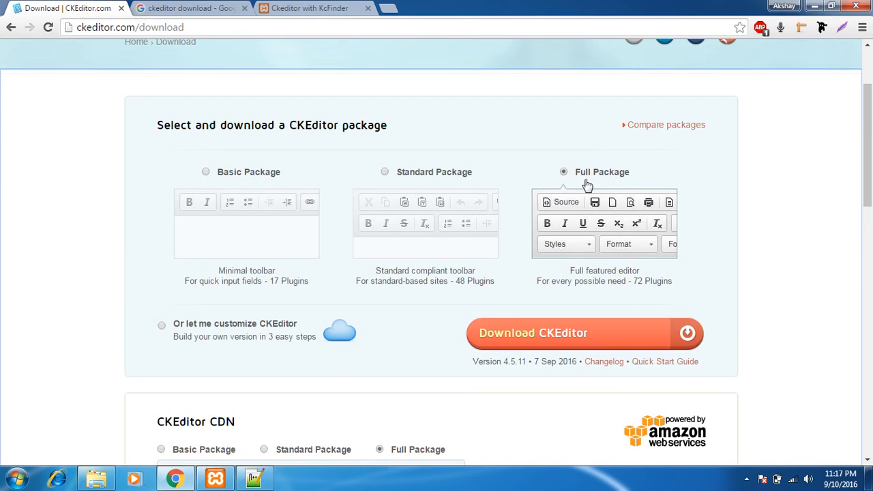
mouse_move(578, 385)
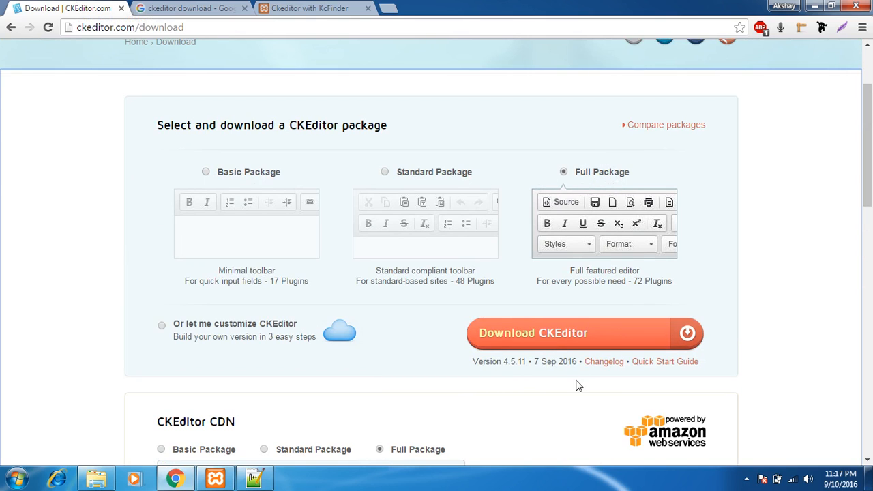
mouse_move(680, 314)
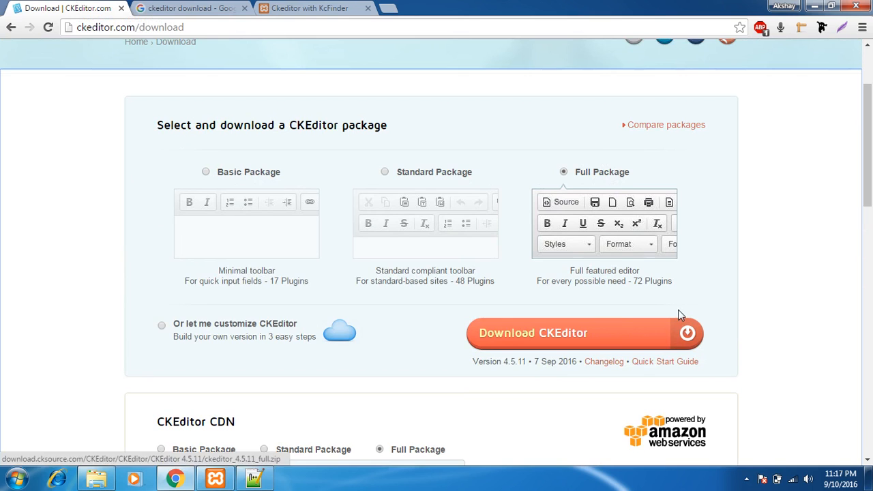
scroll(down, 3)
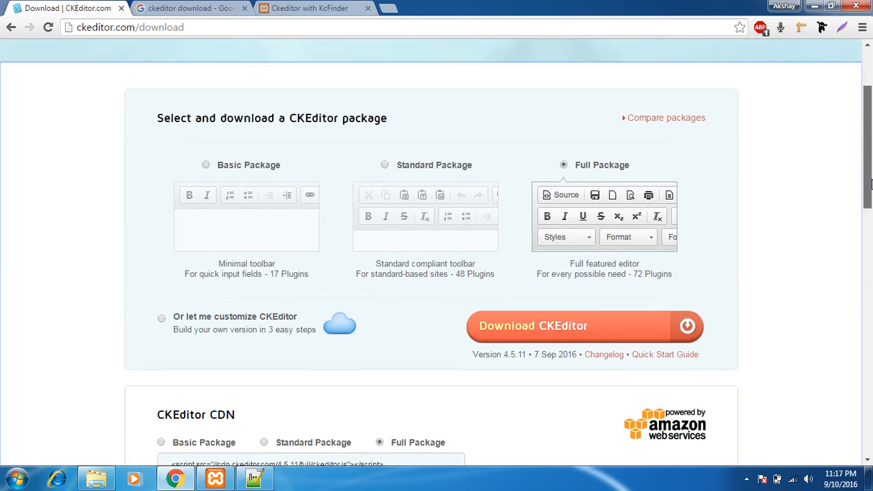
scroll(down, 3)
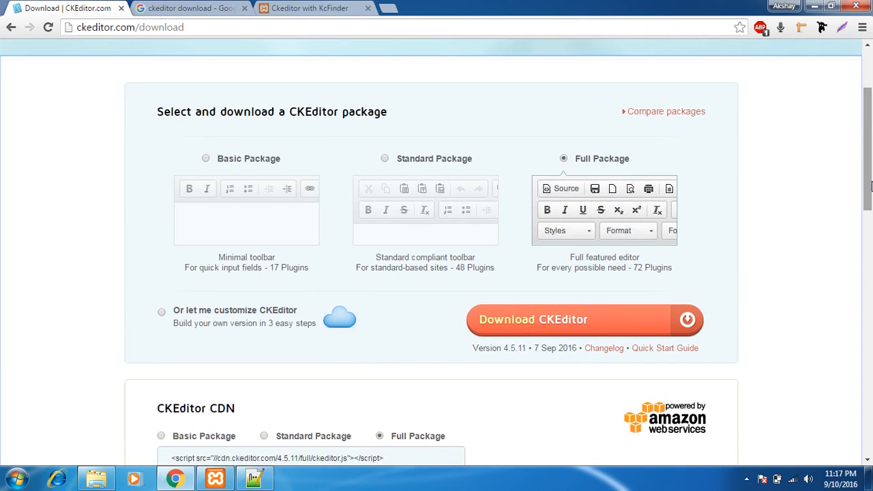
scroll(down, 3)
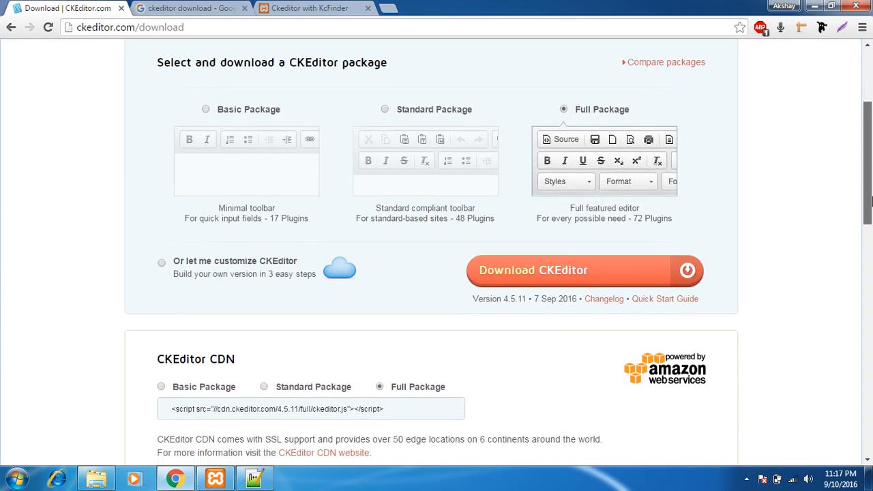
scroll(down, 3)
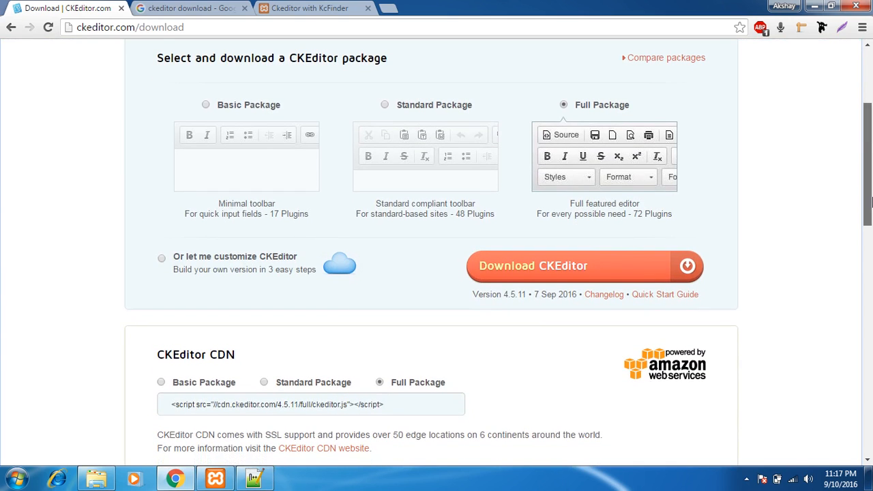
Restore the ck folder Explorer window from the taskbar and maximize it
click(96, 477)
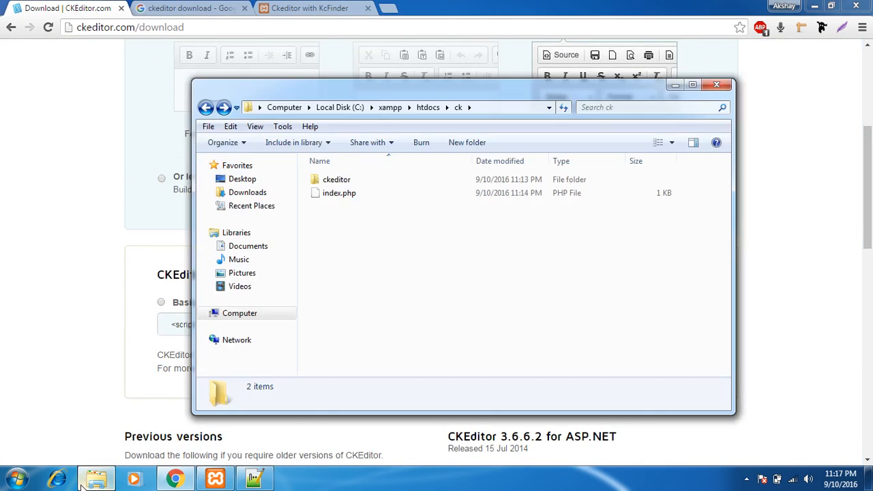
click(336, 180)
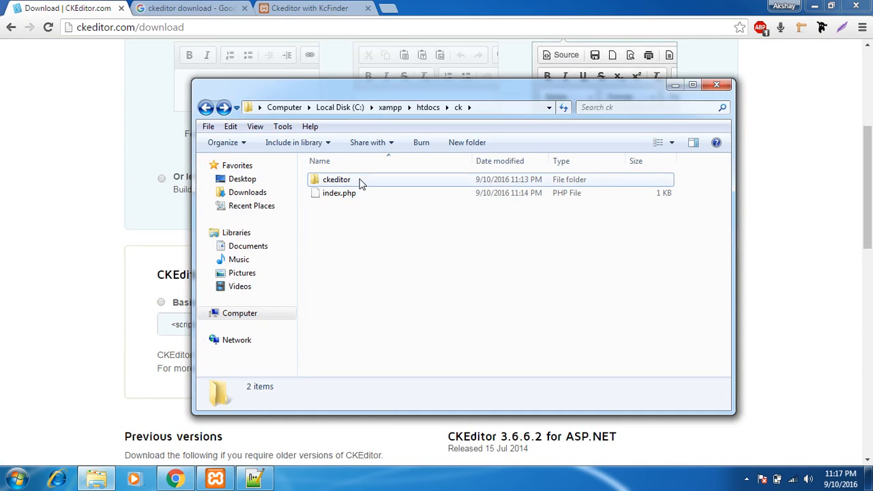
click(335, 180)
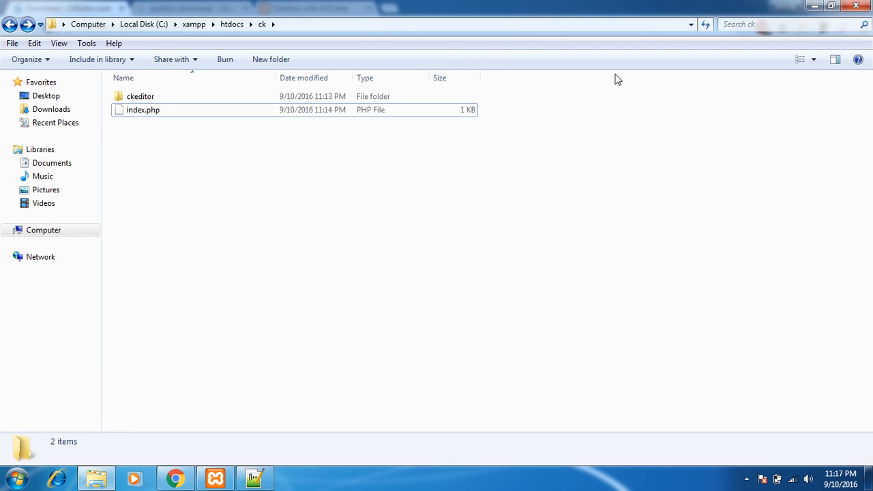
mouse_move(278, 488)
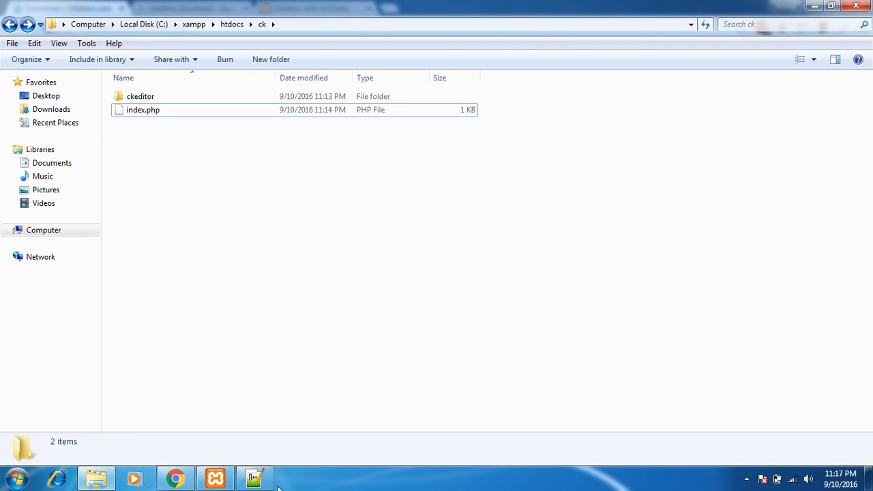
mouse_move(813, 6)
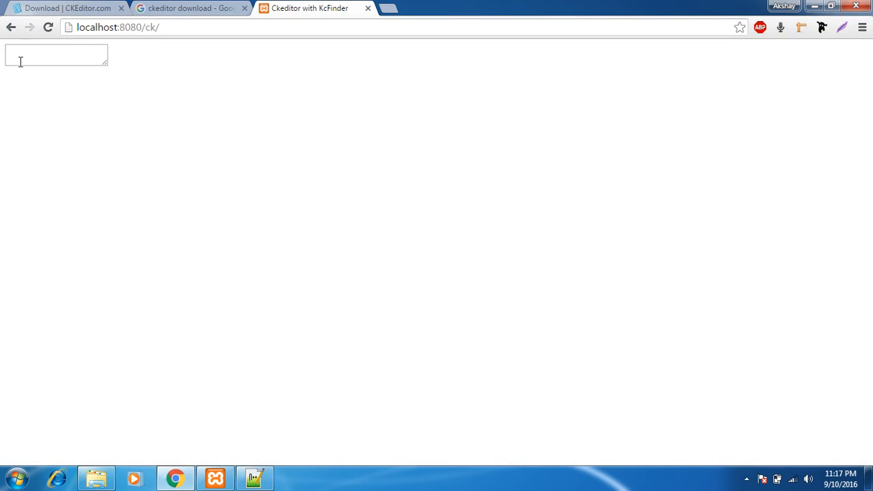
mouse_move(246, 439)
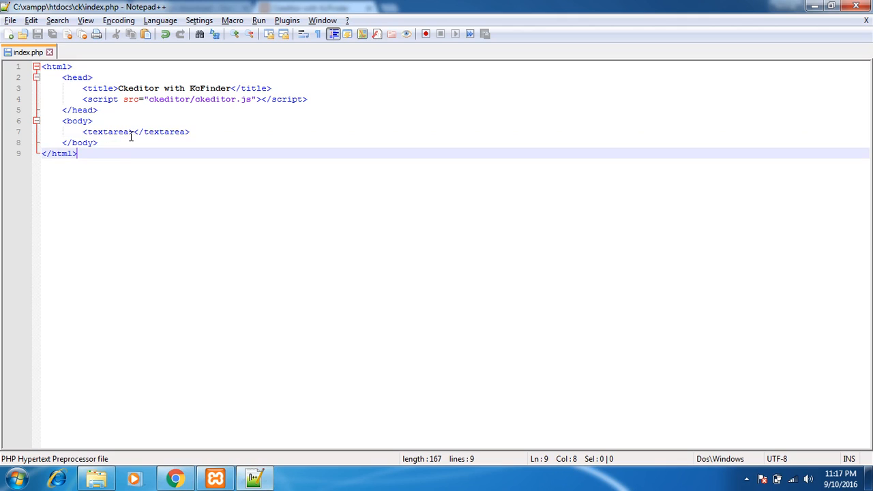
mouse_move(83, 101)
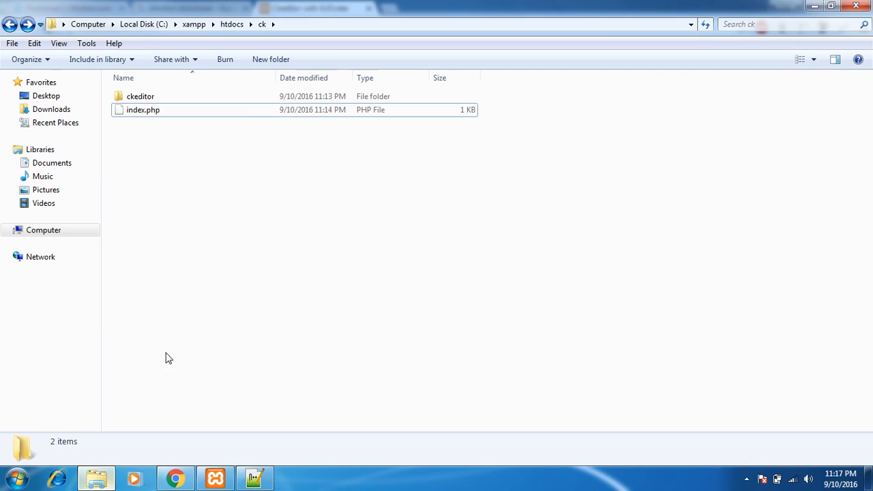
Open the ckeditor folder, select ckeditor.js, then return to the browser
double_click(139, 95)
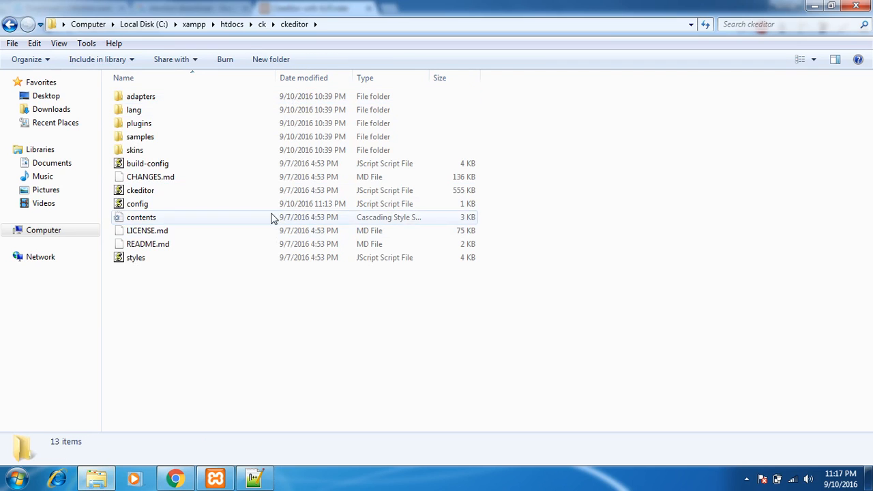
click(140, 191)
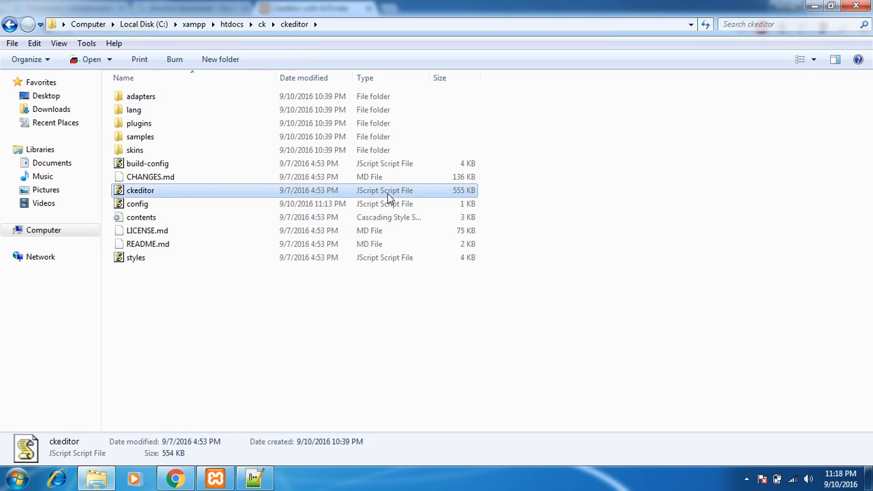
mouse_move(265, 299)
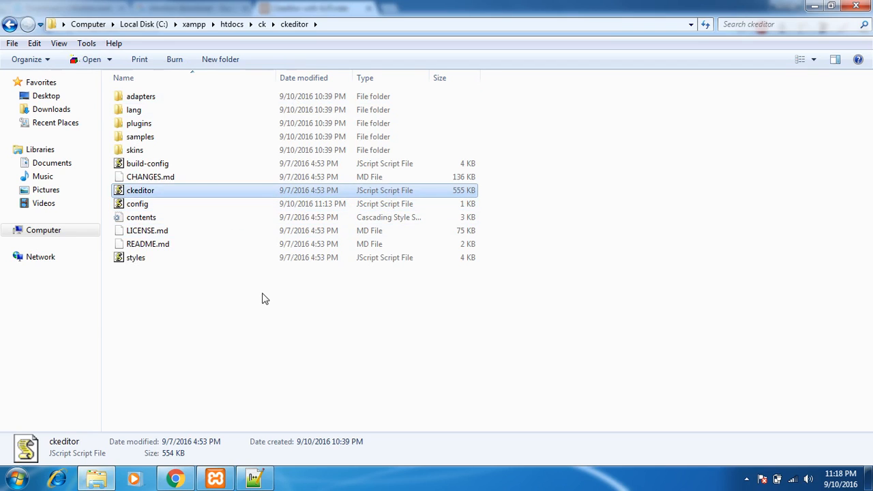
click(174, 477)
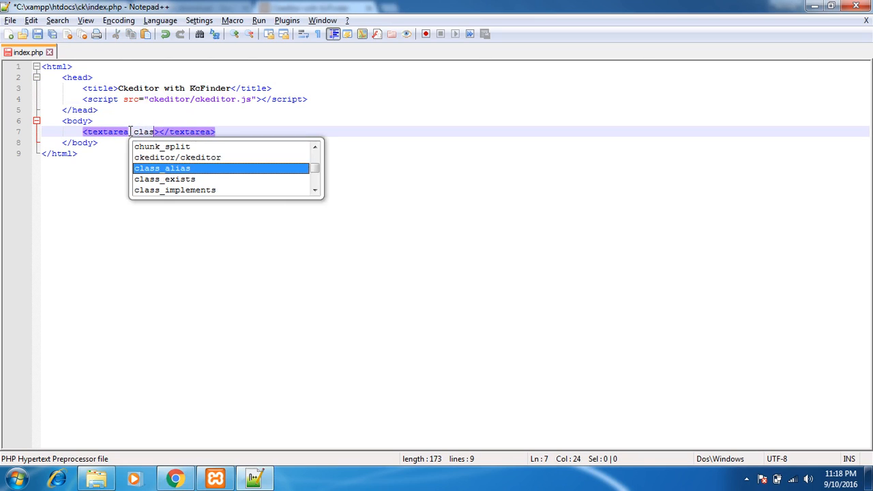
Add class="ckeditor" name="editor" to the textarea tag in index.php
text(s=")
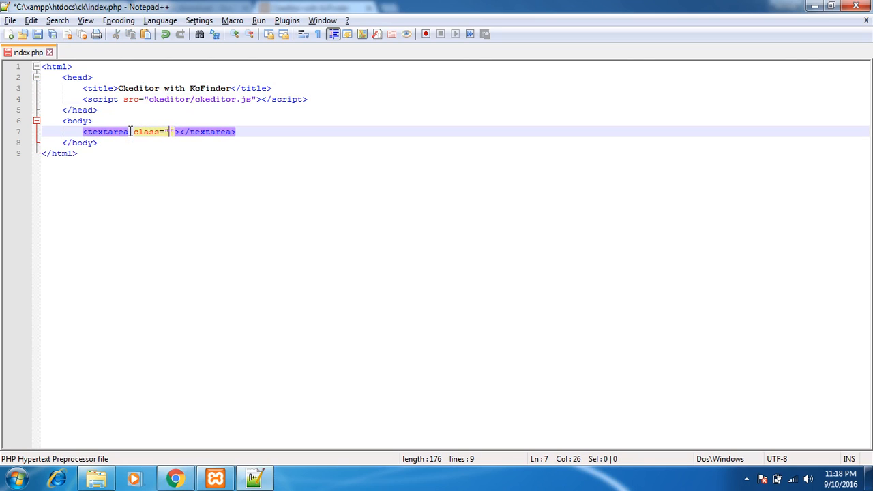
text(ckediitor)
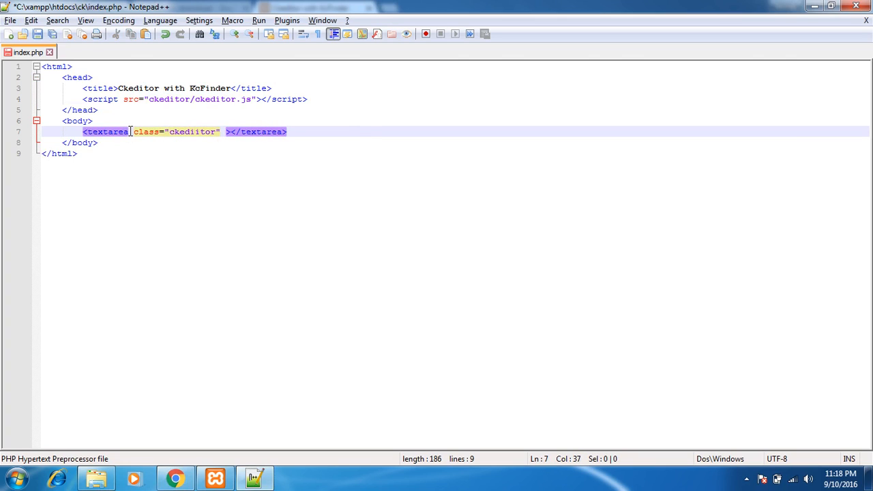
text(name="")
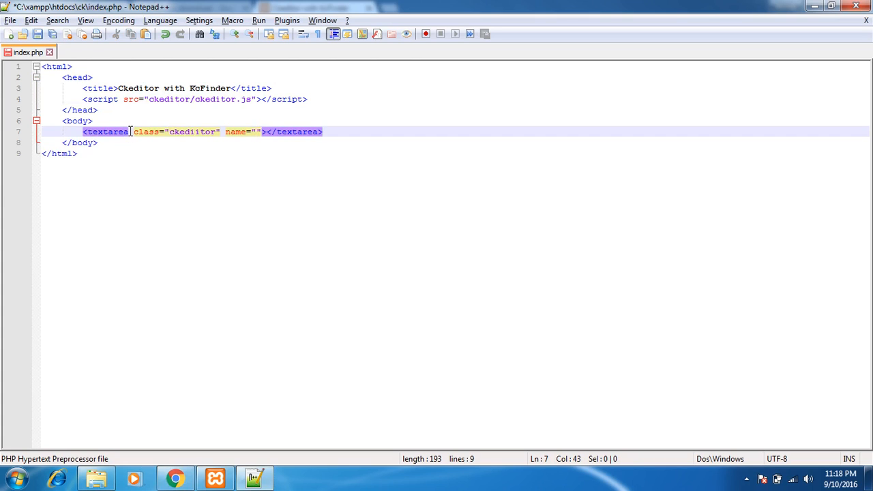
text(editor)
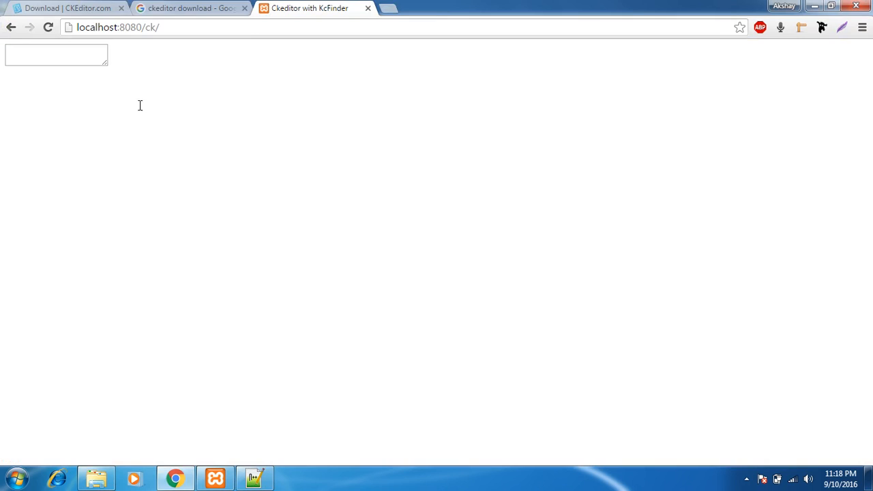
mouse_move(248, 35)
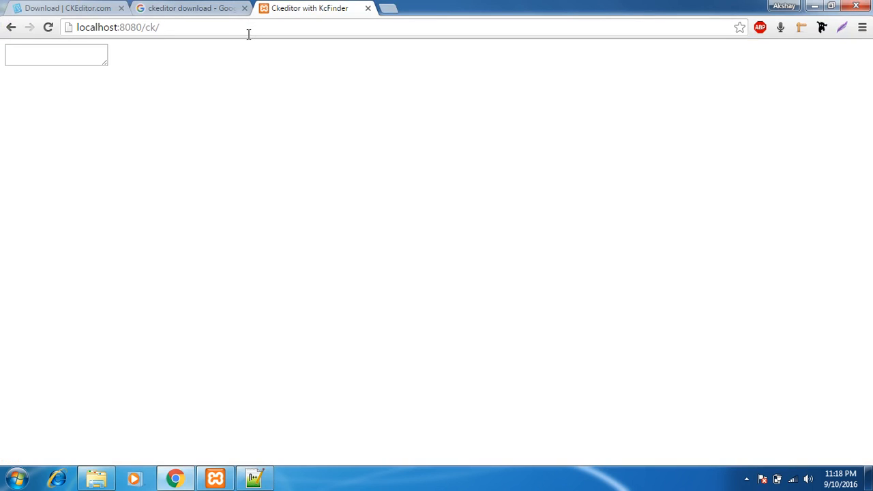
Reload localhost:8080/ck/, check it with F12, then return to index.php in Notepad++
click(117, 27)
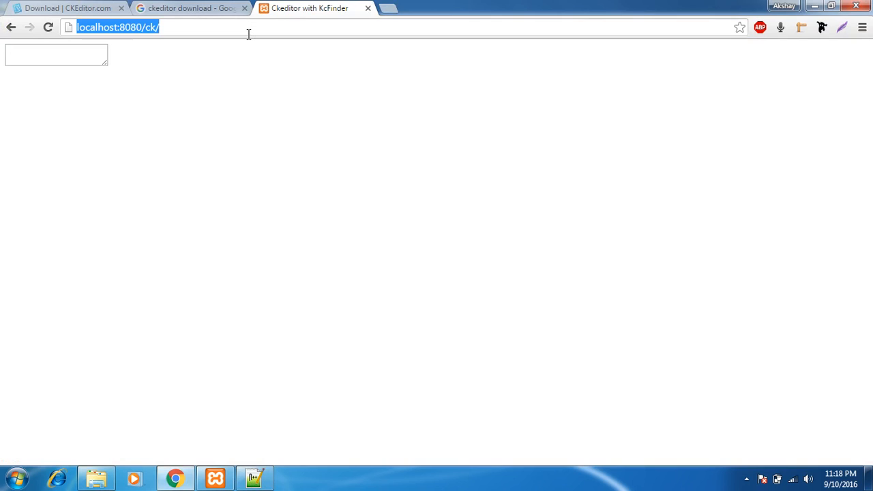
key(ctrl+shift+n)
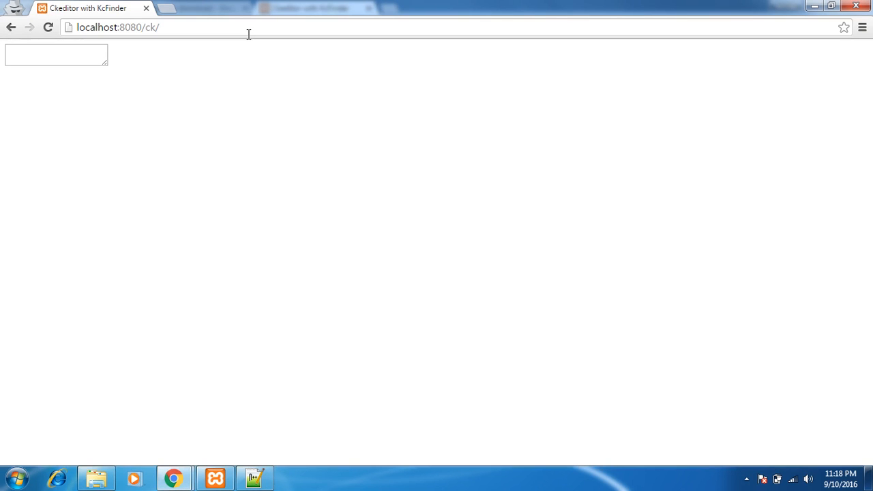
mouse_move(248, 301)
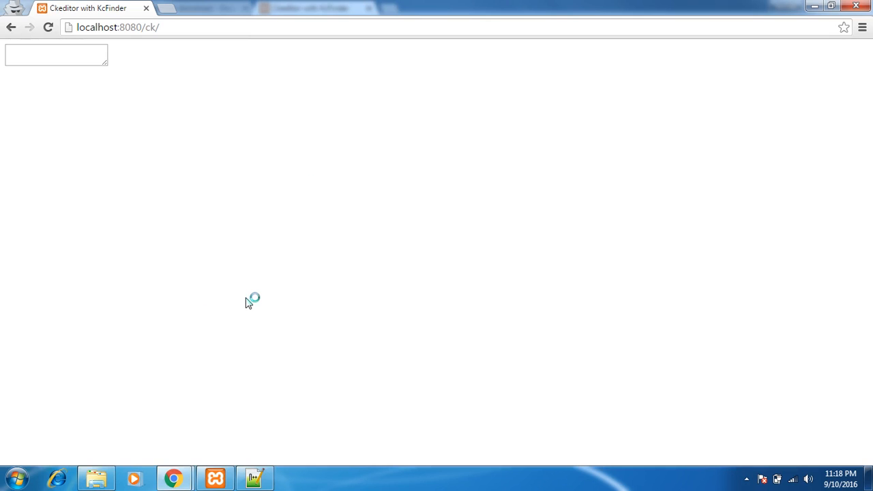
key(F12)
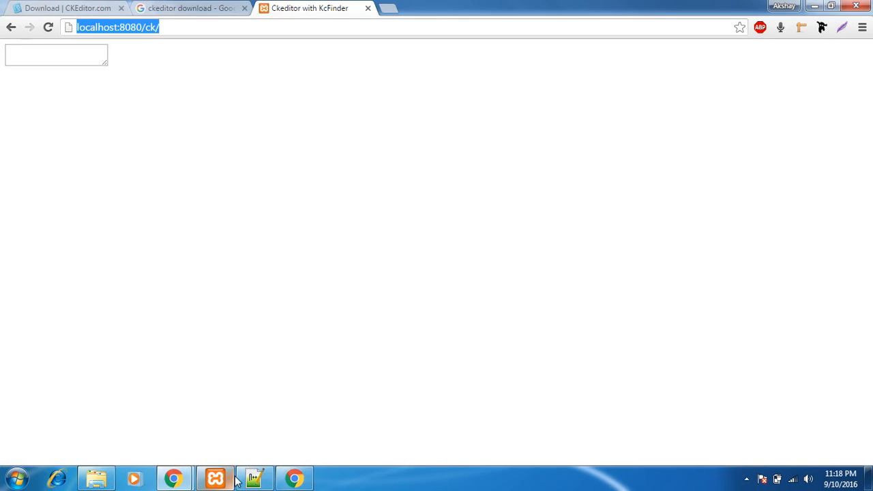
click(254, 477)
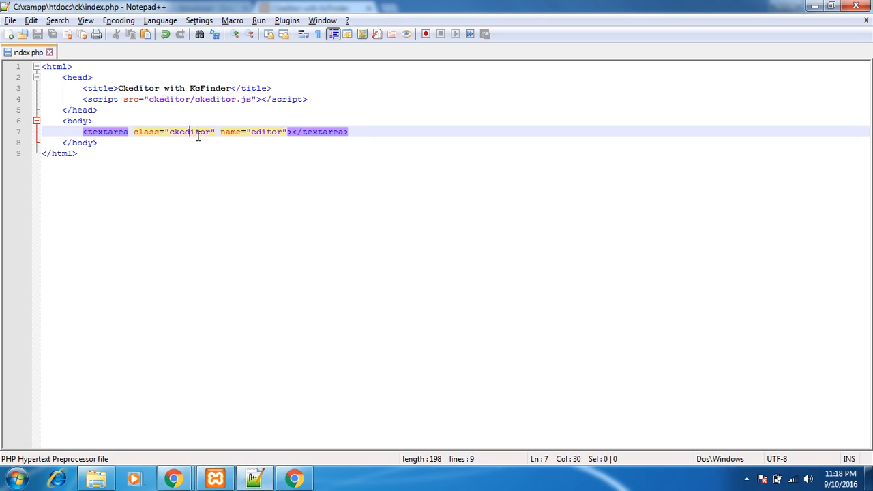
Switch to Chrome to see the page now showing the full CKEditor toolbar
click(295, 477)
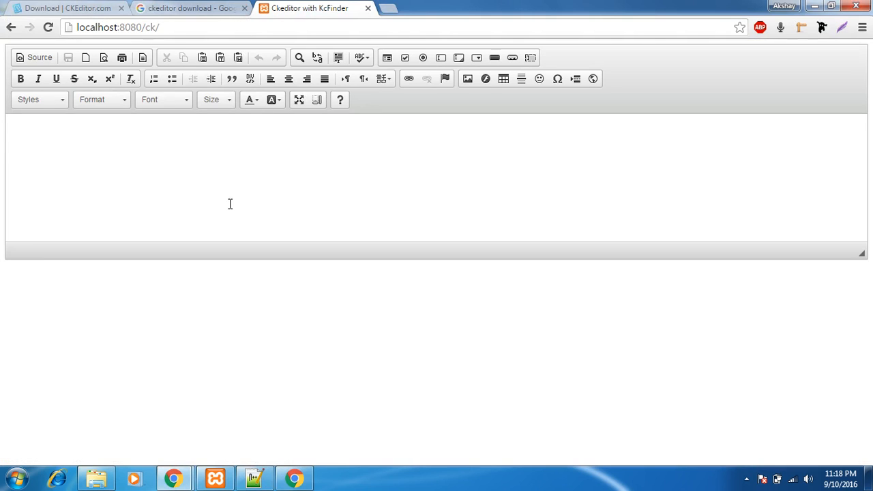
mouse_move(470, 90)
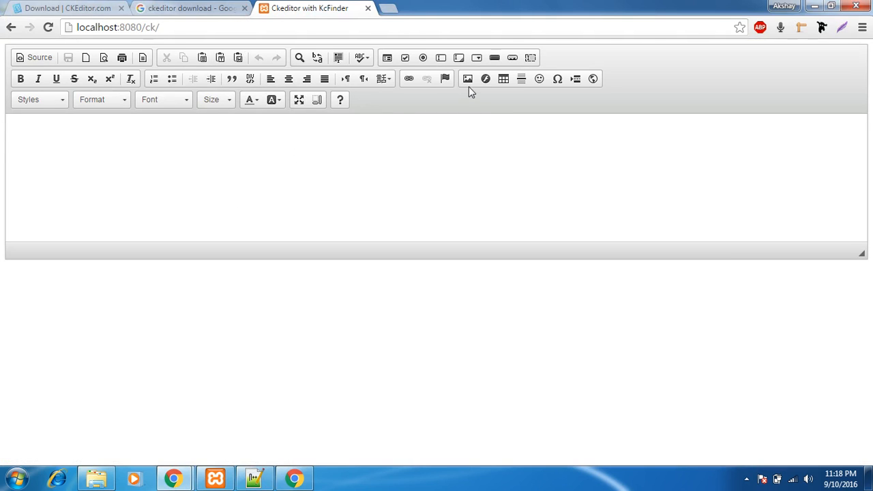
mouse_move(468, 78)
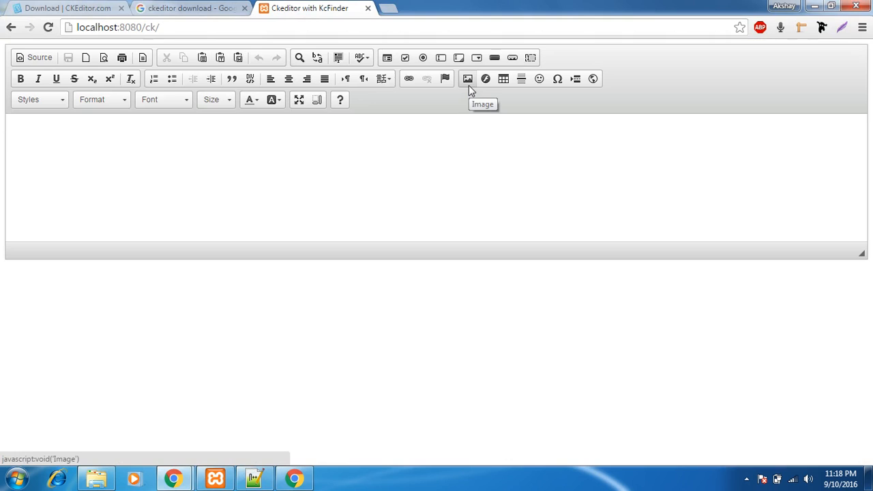
Inspect CKEditor's Image Properties dialog and its URL field, then close it
click(467, 77)
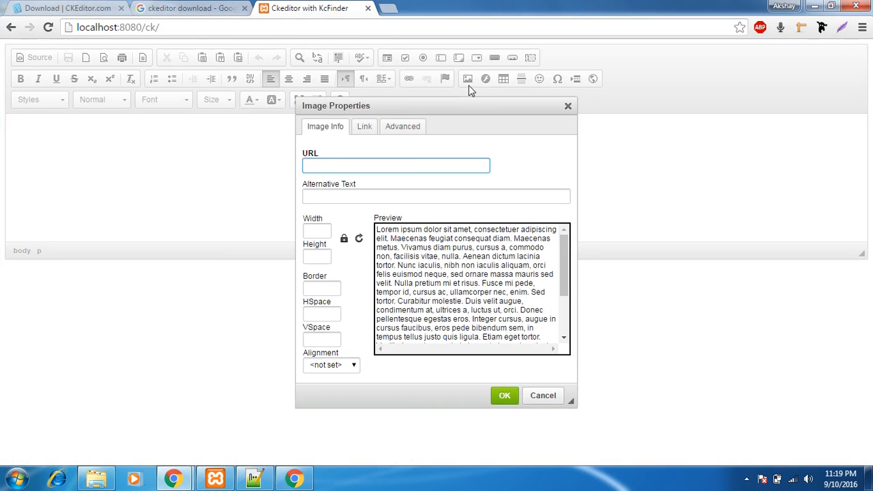
click(396, 167)
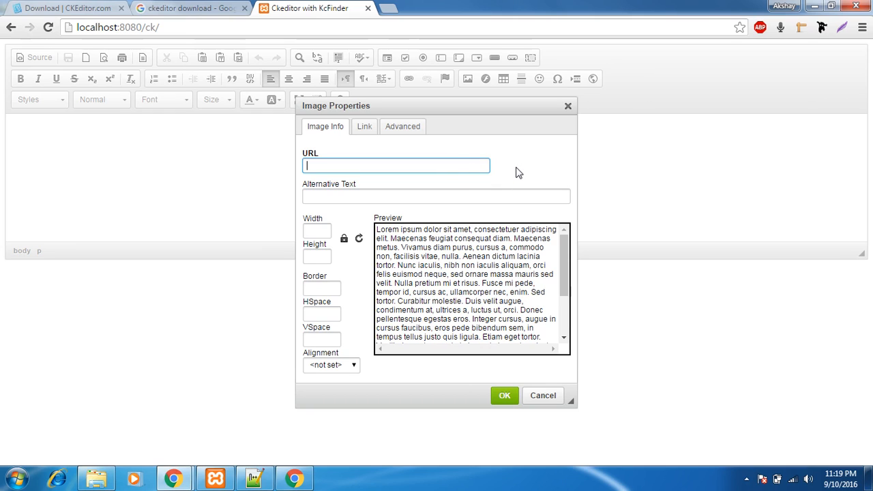
mouse_move(484, 183)
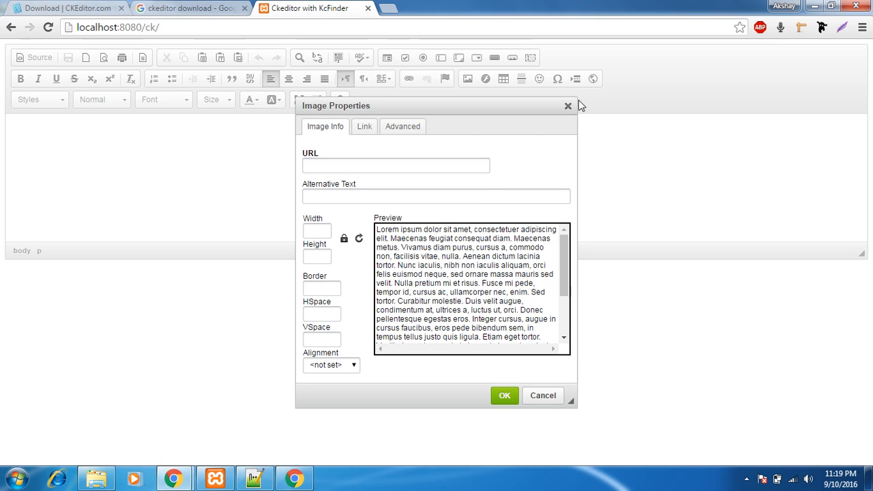
click(189, 8)
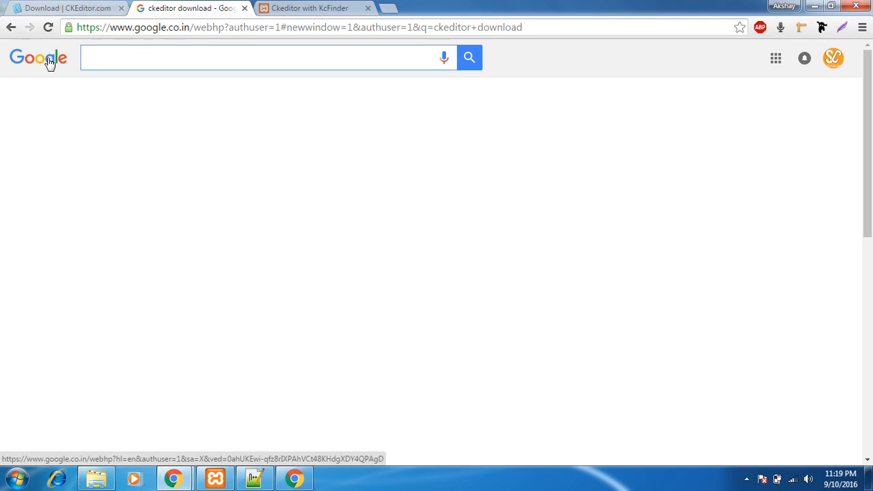
click(308, 8)
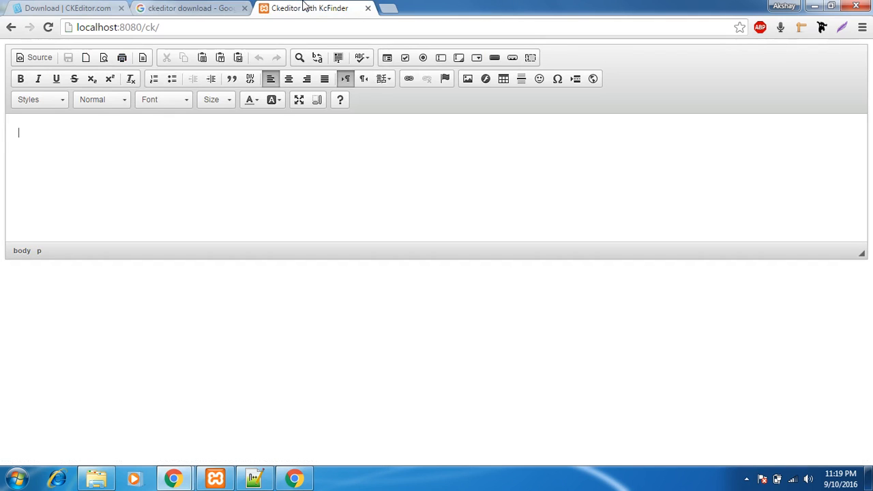
Reopen and close Image Properties, check Flash Properties, then move to the Google tab
click(466, 77)
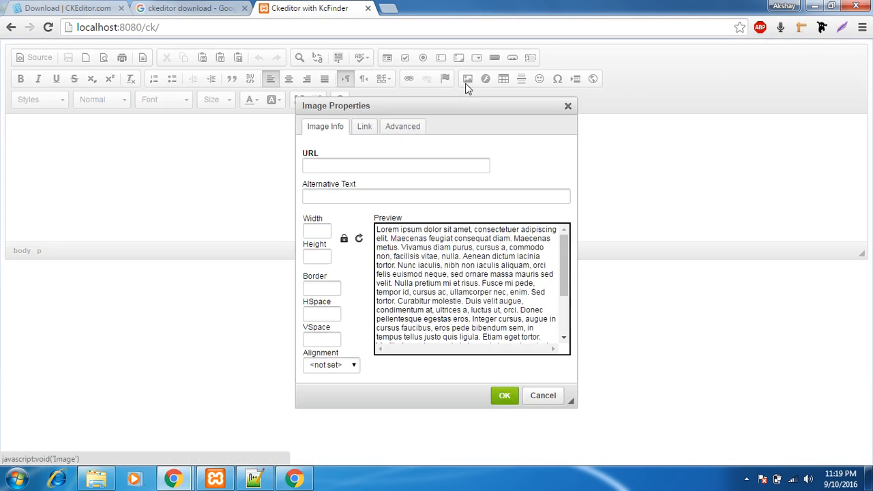
click(398, 162)
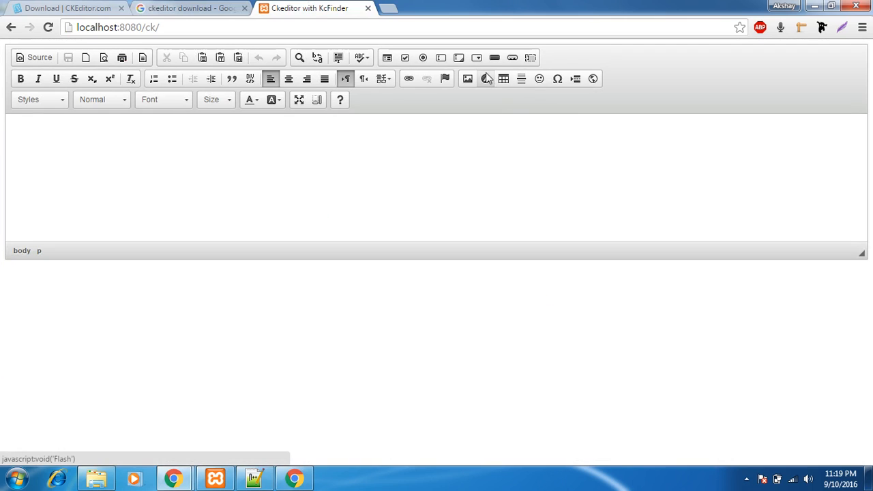
click(485, 78)
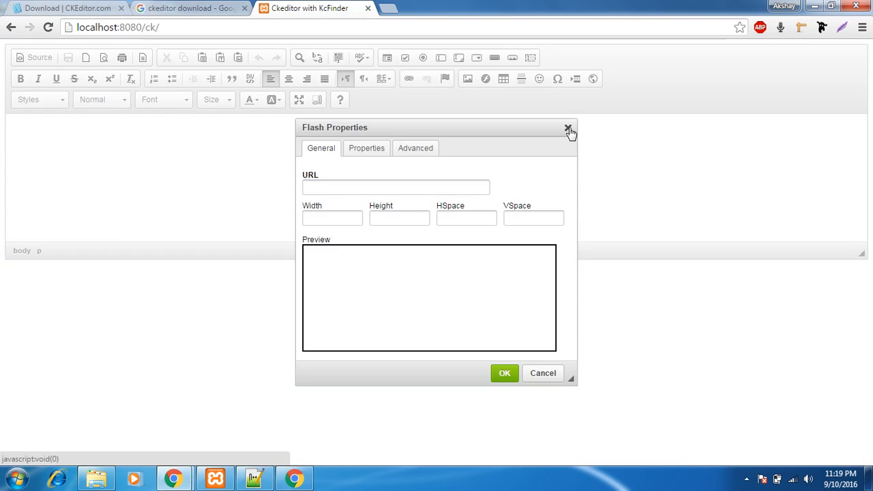
click(191, 8)
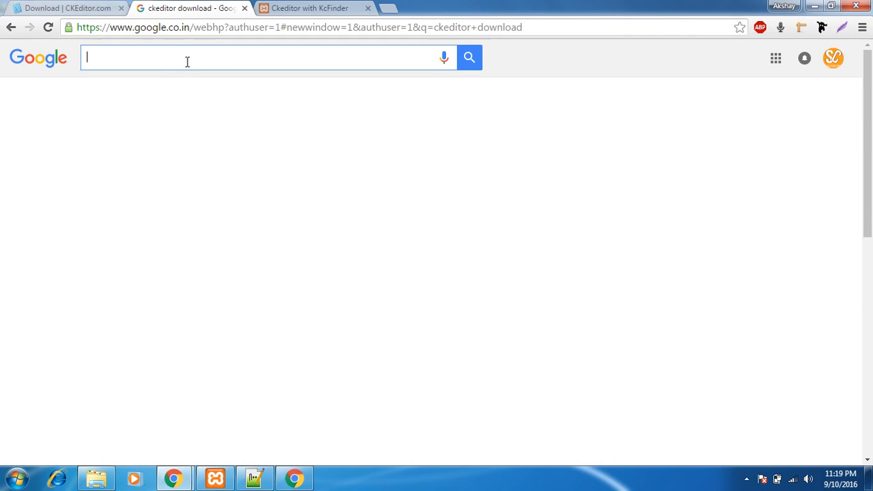
Search Google for kcfinder and open the Download page on kcfinder.sunhater.com
text(kcfinder)
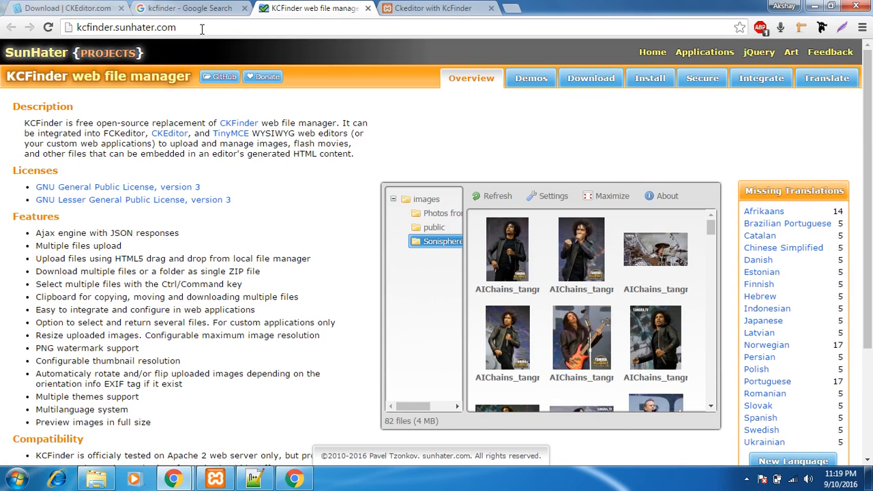
mouse_move(305, 52)
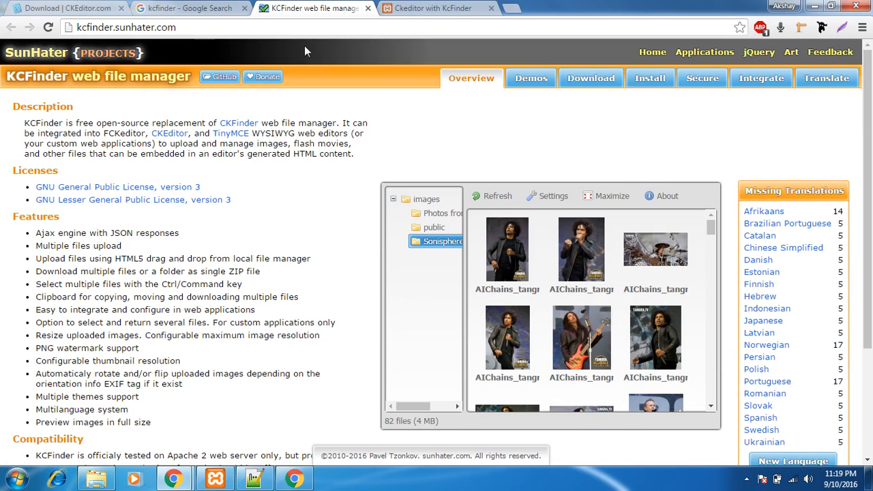
mouse_move(461, 94)
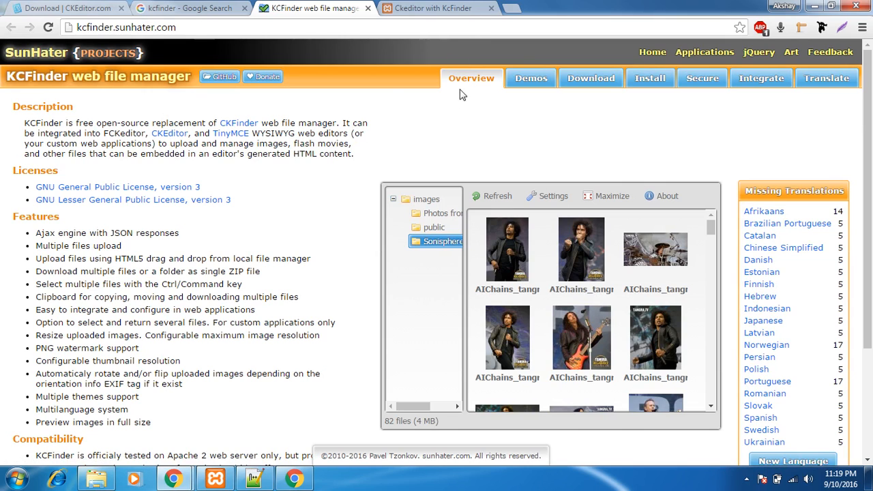
mouse_move(591, 77)
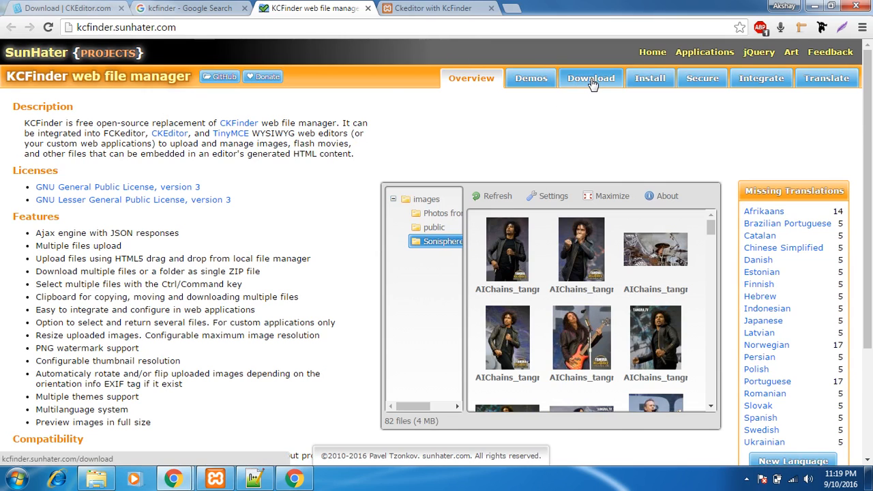
click(589, 78)
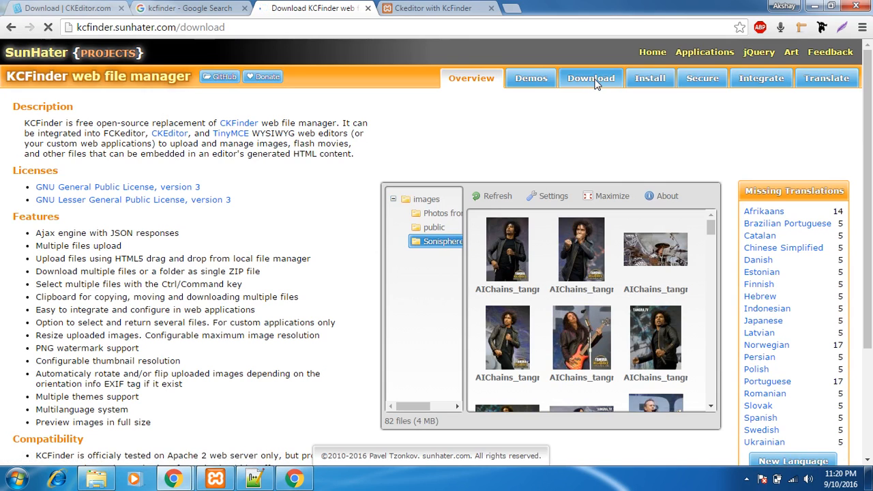
click(590, 78)
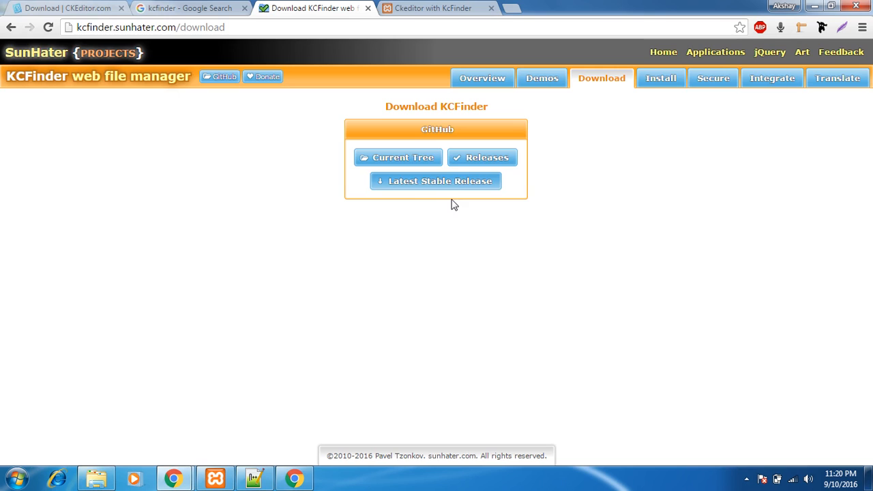
mouse_move(427, 180)
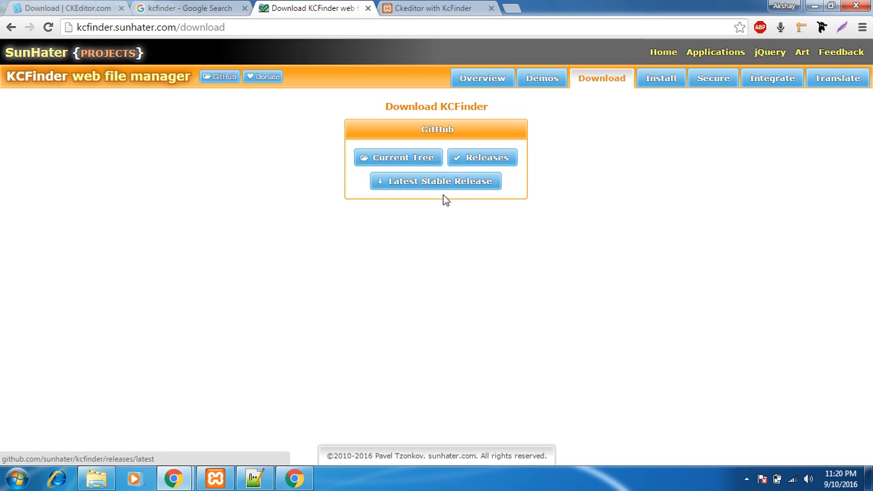
Bring up the KCFinder 3.12 release with its zip and tar.gz source downloads
click(435, 180)
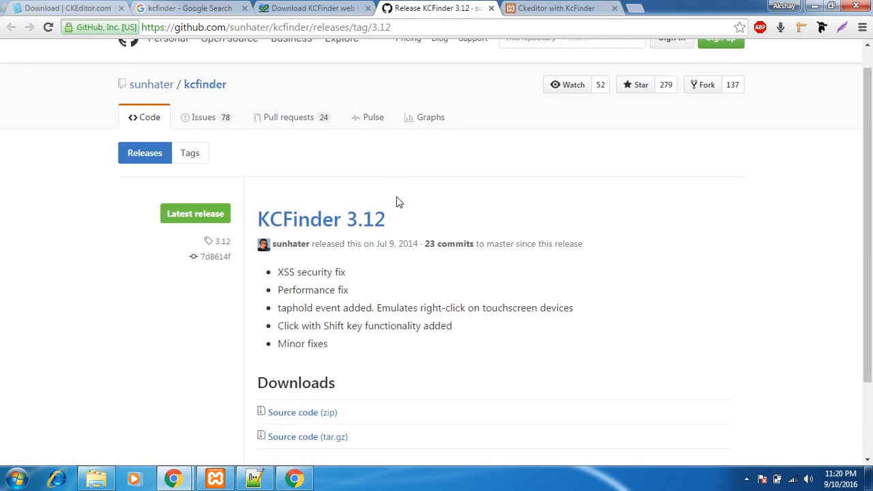
scroll(down, 3)
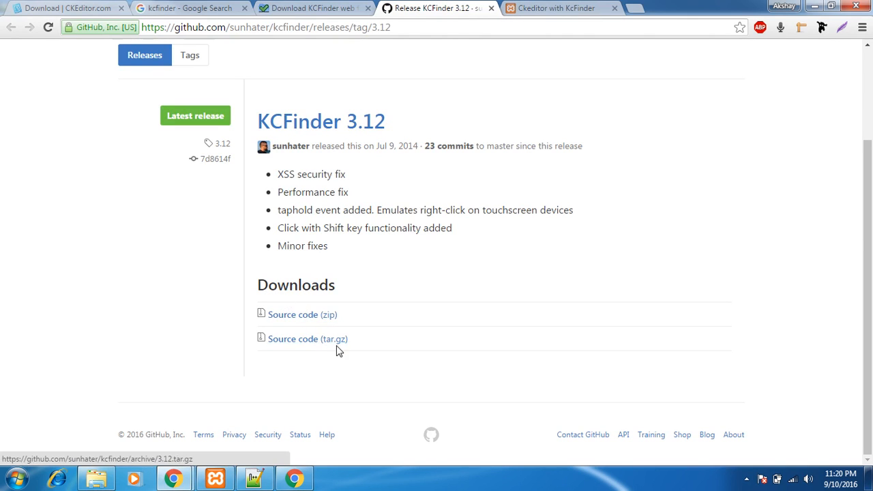
mouse_move(303, 314)
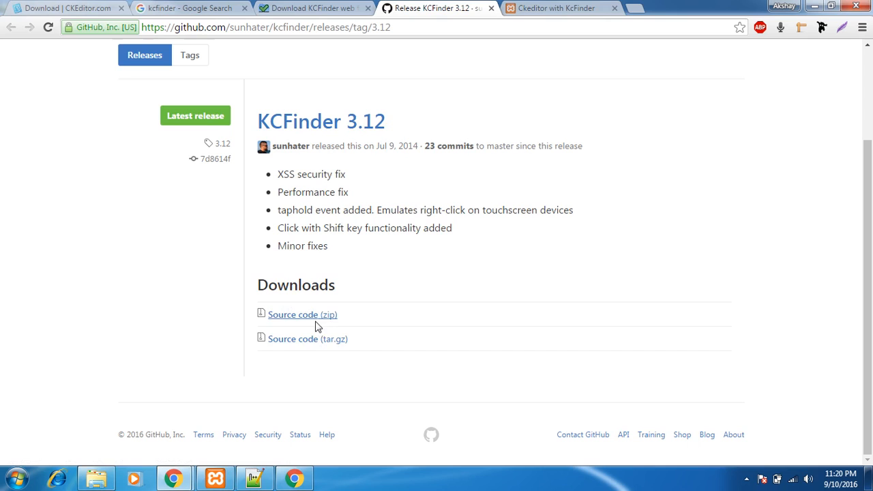
mouse_move(188, 393)
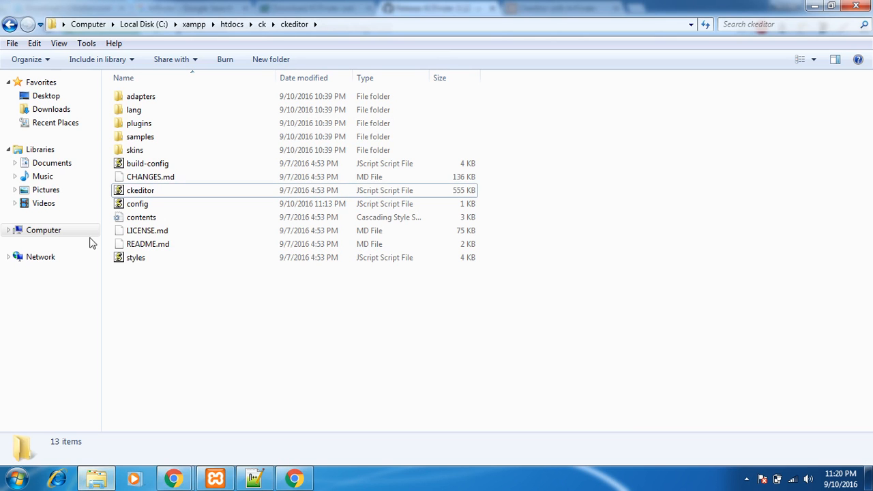
Navigate from Downloads to C:\xampp\htdocs\ck holding the kcfinder-3.12 archive
click(51, 109)
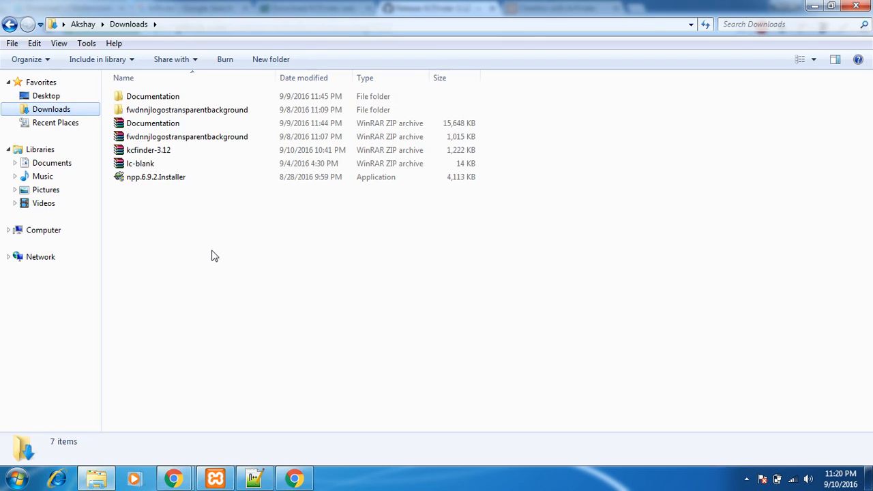
click(147, 150)
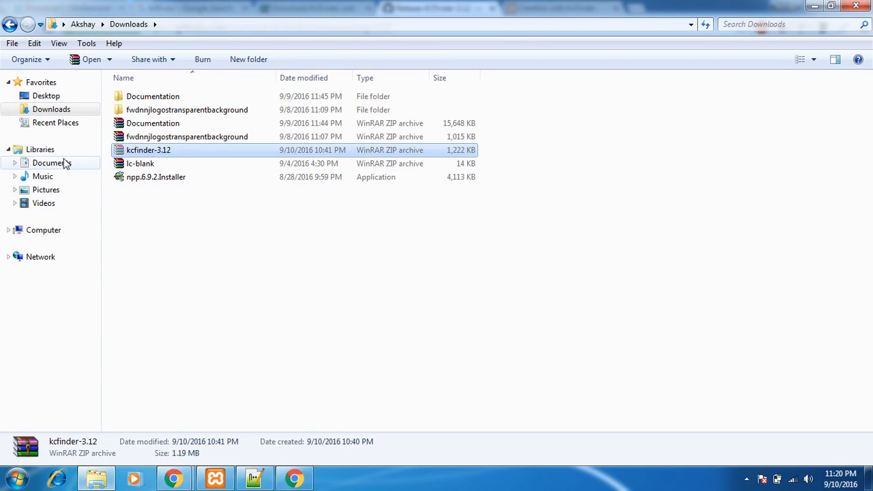
click(43, 229)
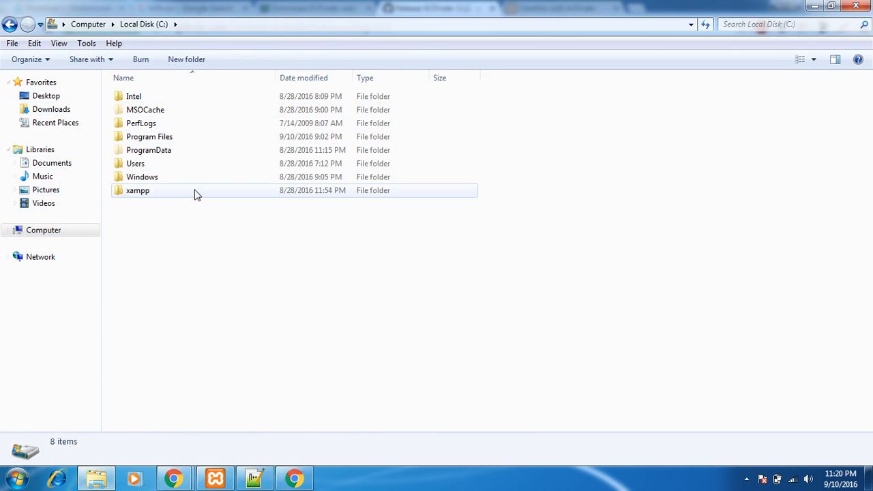
double_click(136, 191)
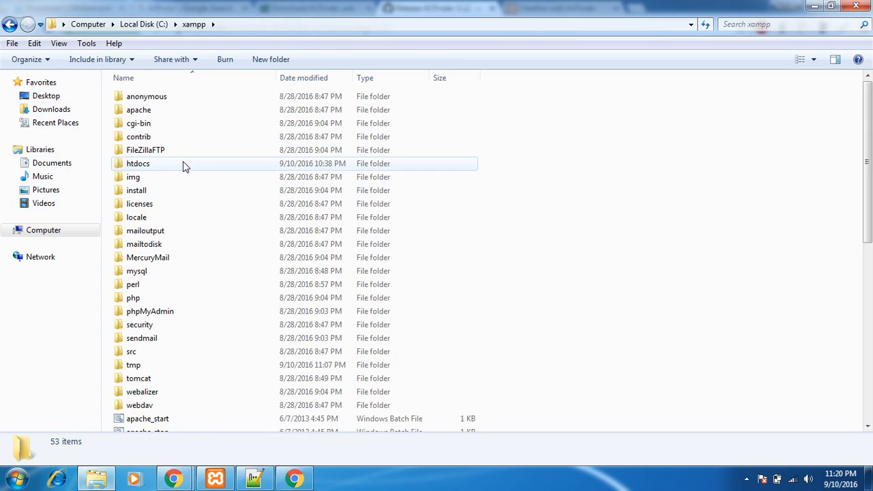
double_click(138, 164)
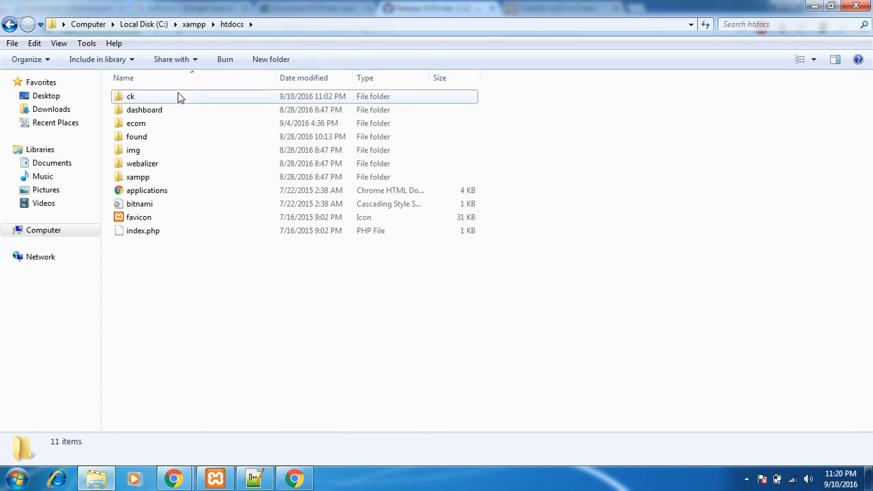
double_click(131, 96)
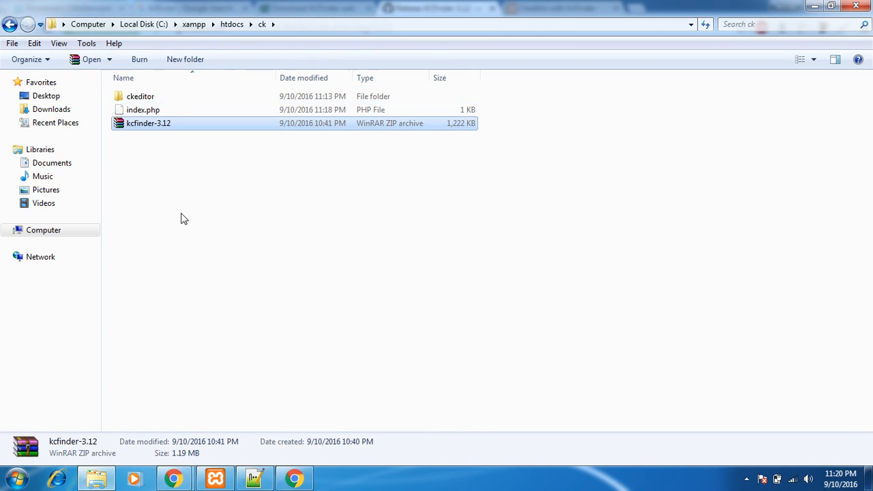
Extract kcfinder-3.12.zip right into the ck folder beside ckeditor
right_click(147, 123)
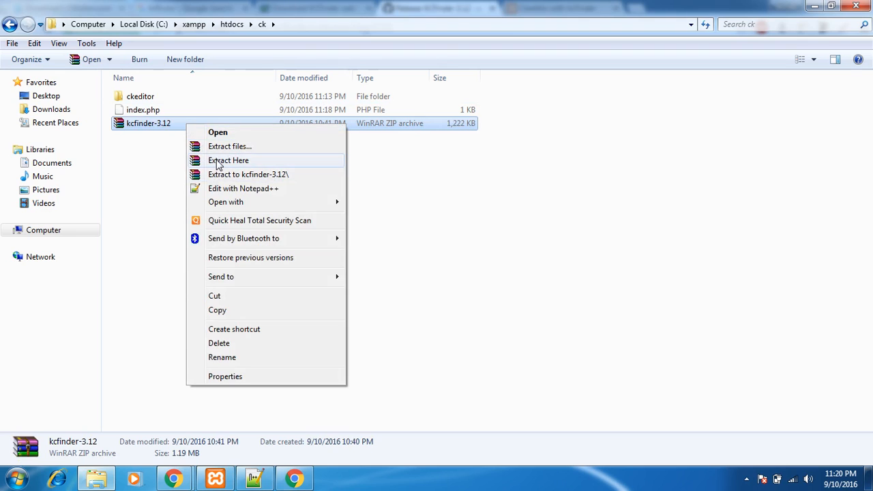
click(229, 161)
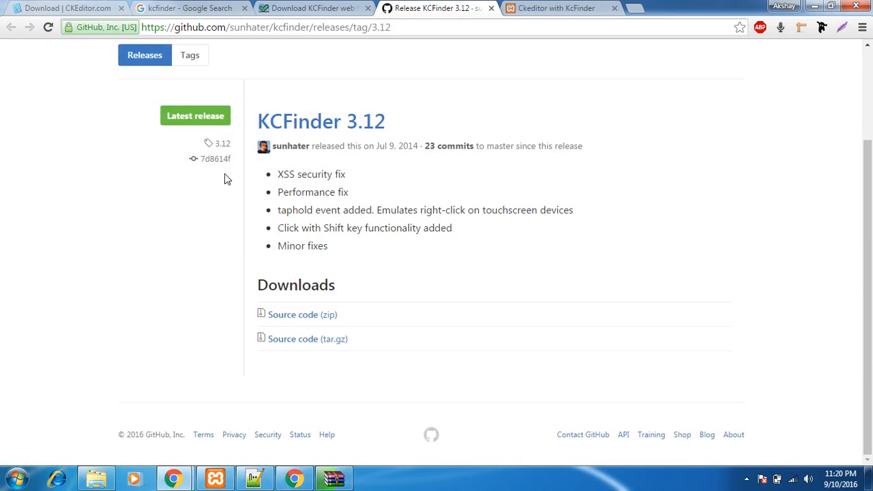
Show the CKEditor integration demo from the KCFinder site's Demos section
click(311, 9)
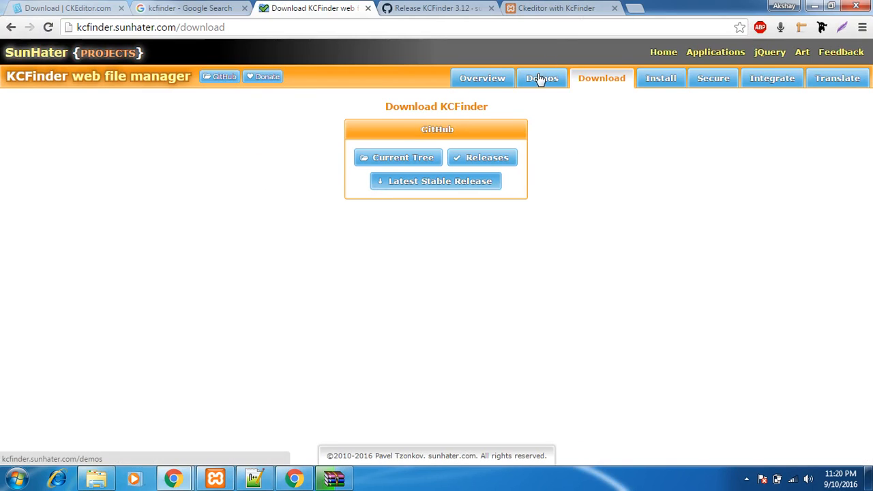
click(542, 78)
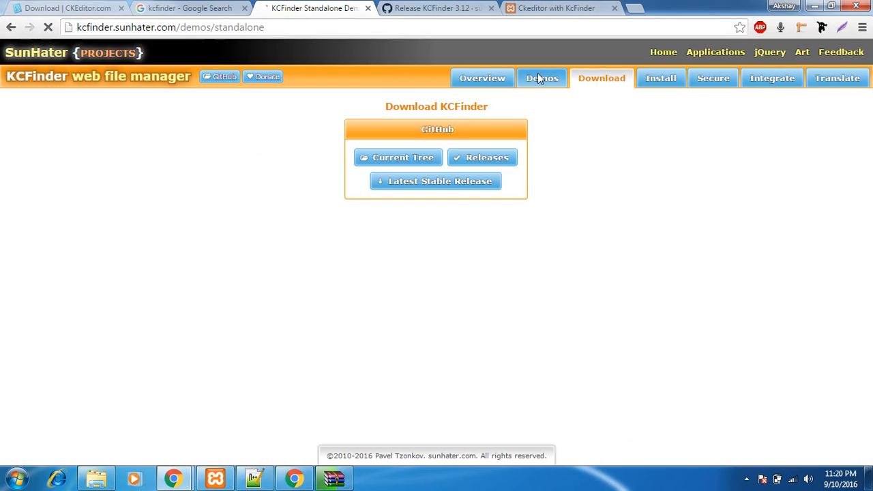
click(542, 78)
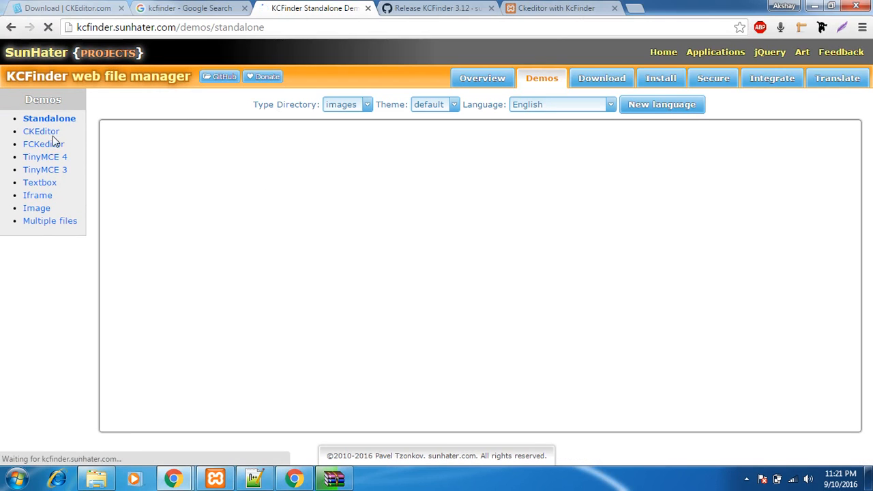
click(41, 131)
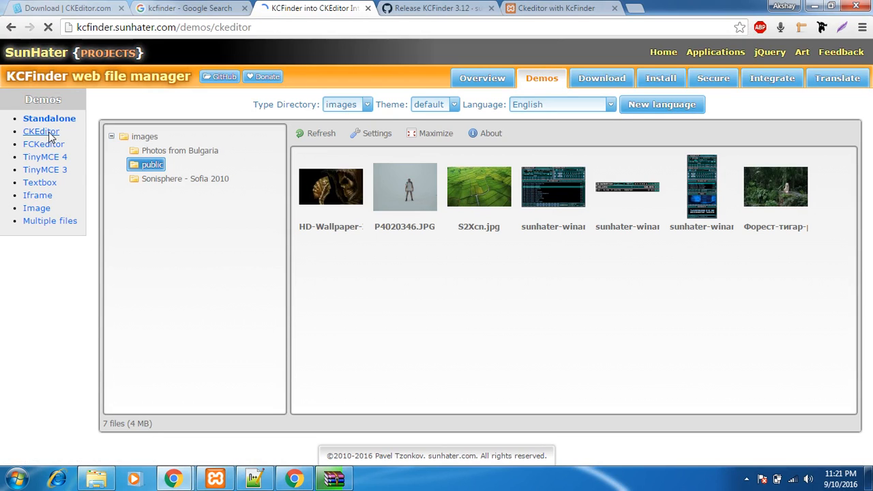
click(40, 131)
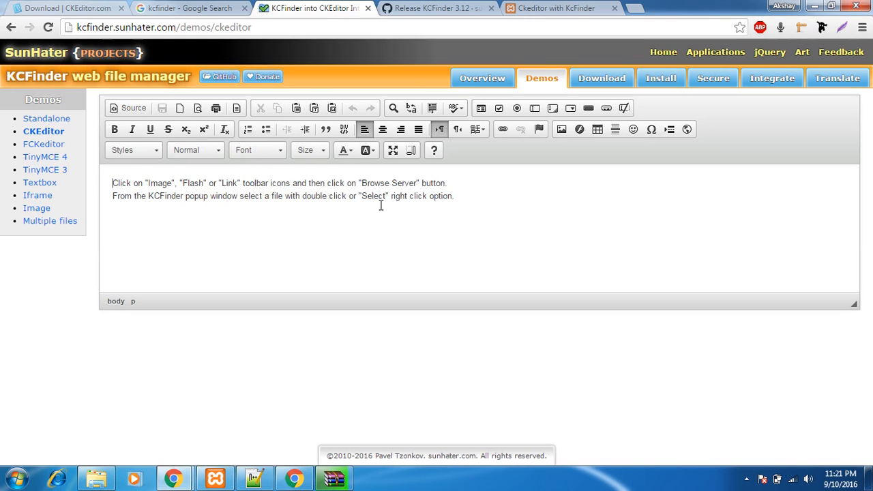
click(556, 8)
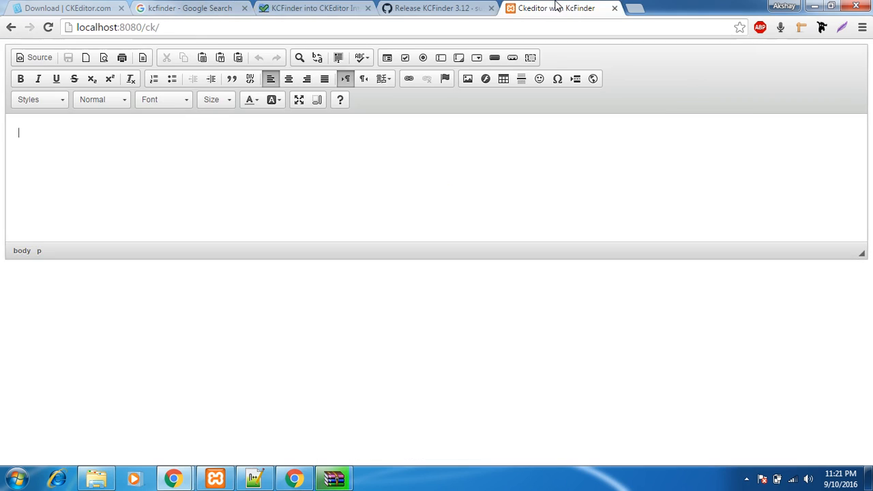
click(468, 78)
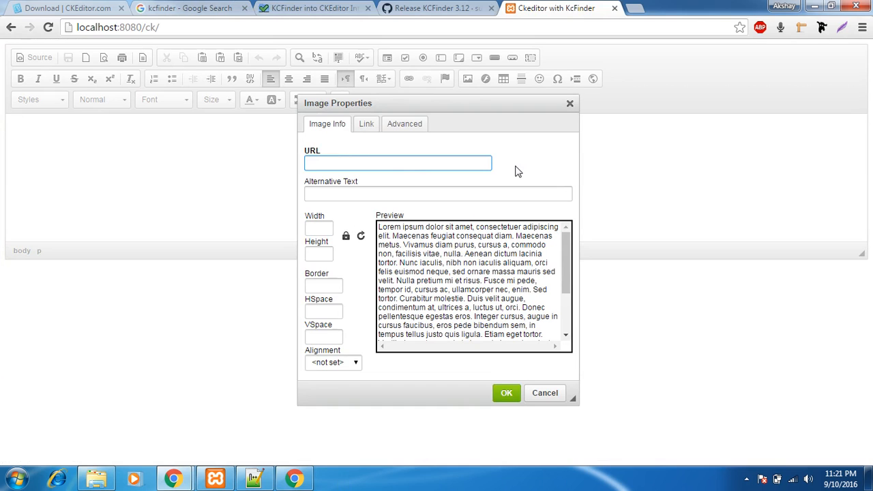
mouse_move(570, 106)
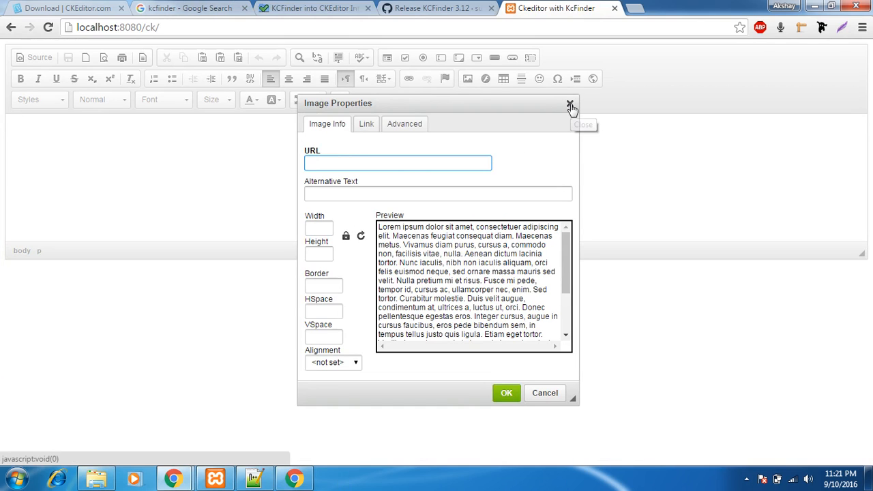
click(570, 103)
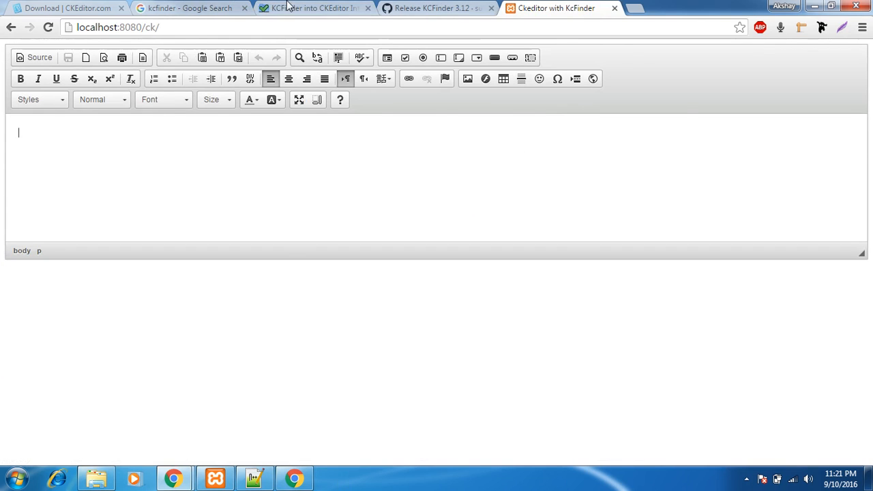
click(314, 8)
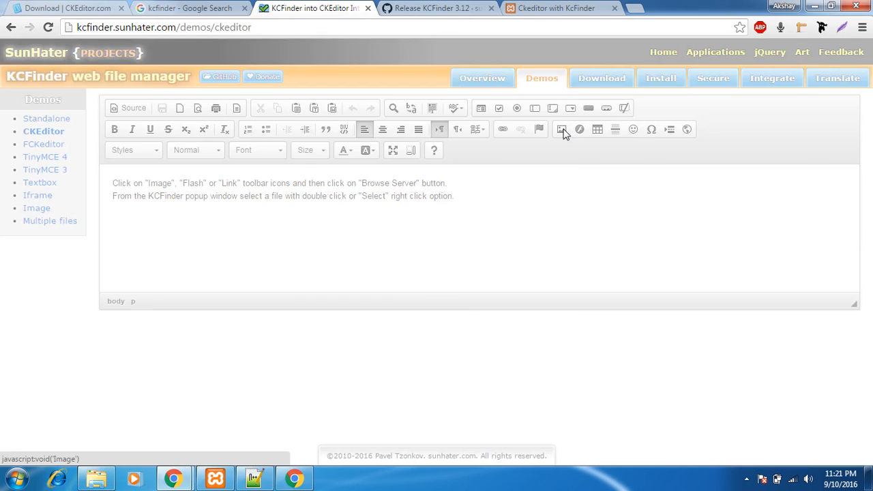
Browse the server's public images from the demo's Image dialog, then dismiss it
click(562, 128)
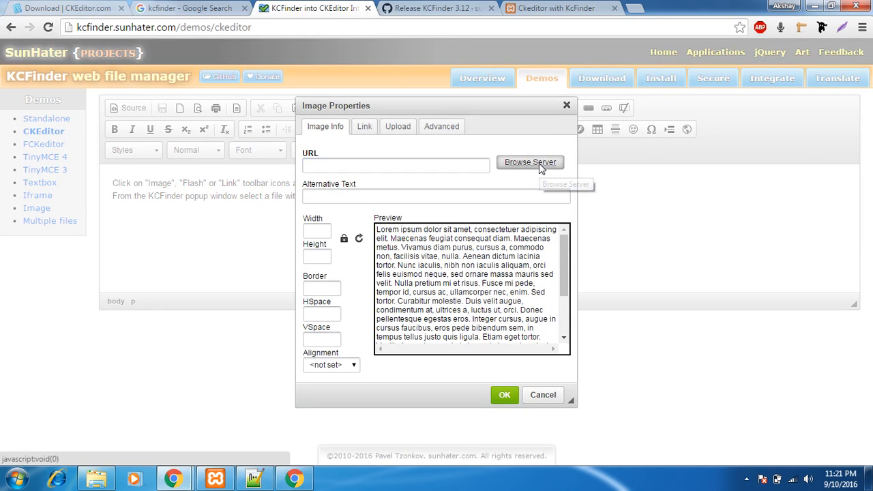
click(530, 162)
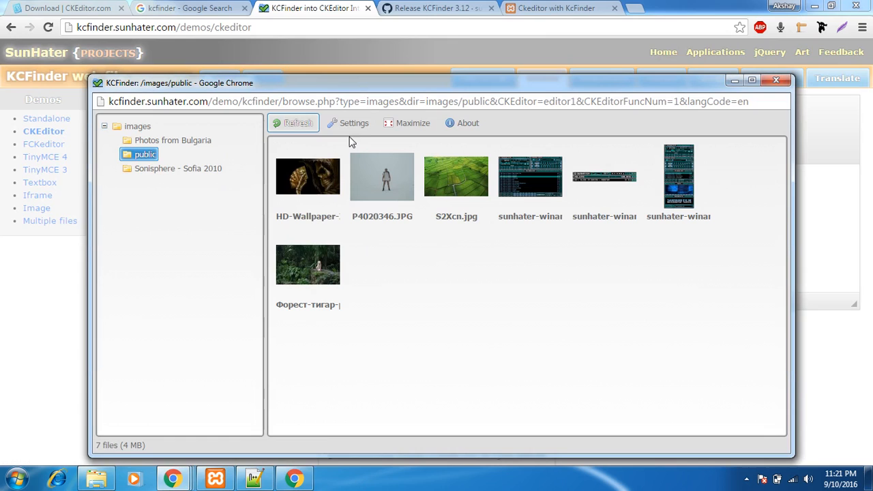
mouse_move(231, 194)
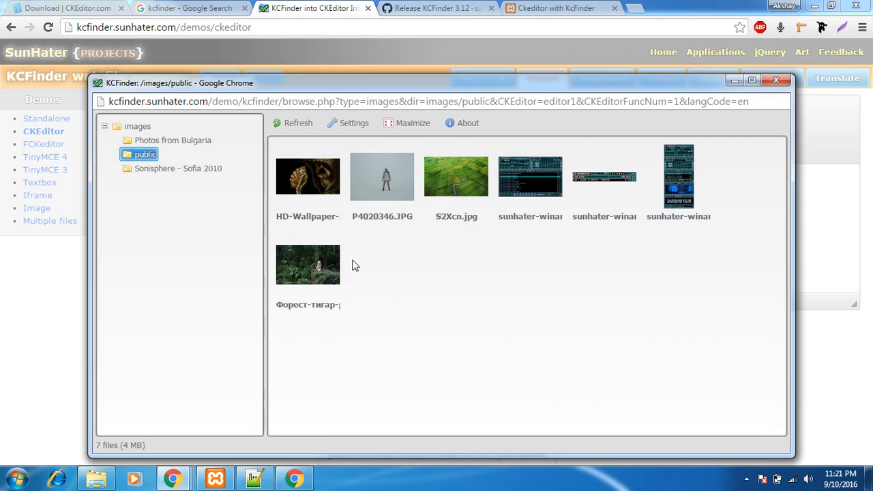
mouse_move(486, 235)
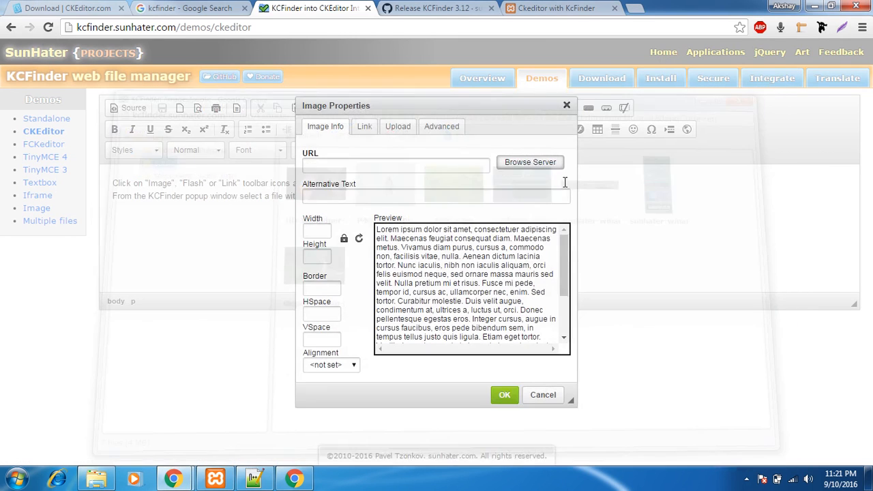
click(543, 395)
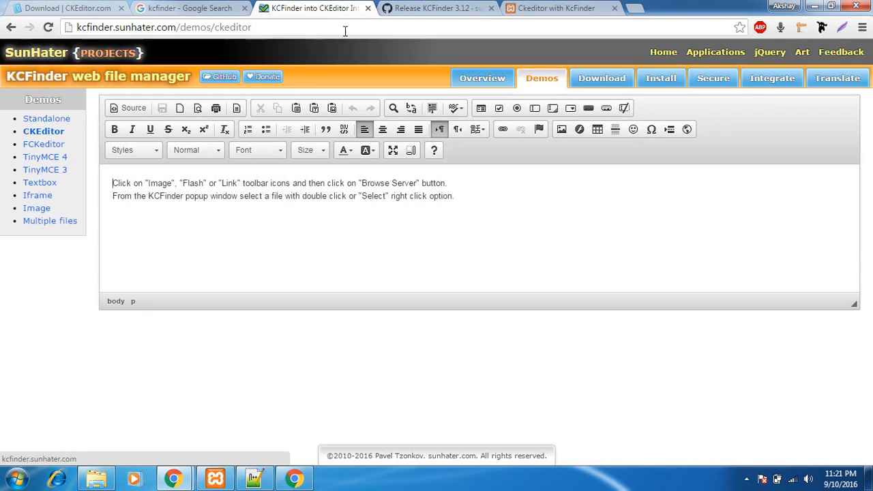
Return through the tabs and taskbar to the ck folder showing the extracted kcfinder-3.12
click(189, 8)
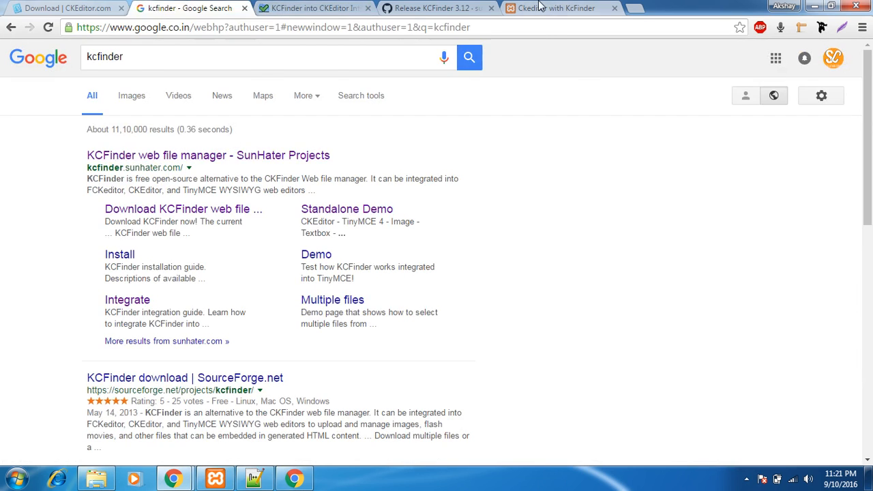
click(557, 8)
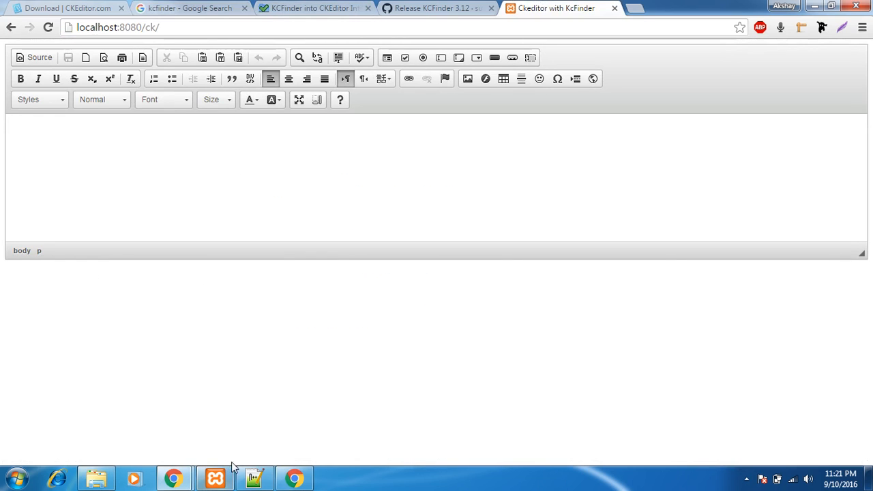
click(255, 478)
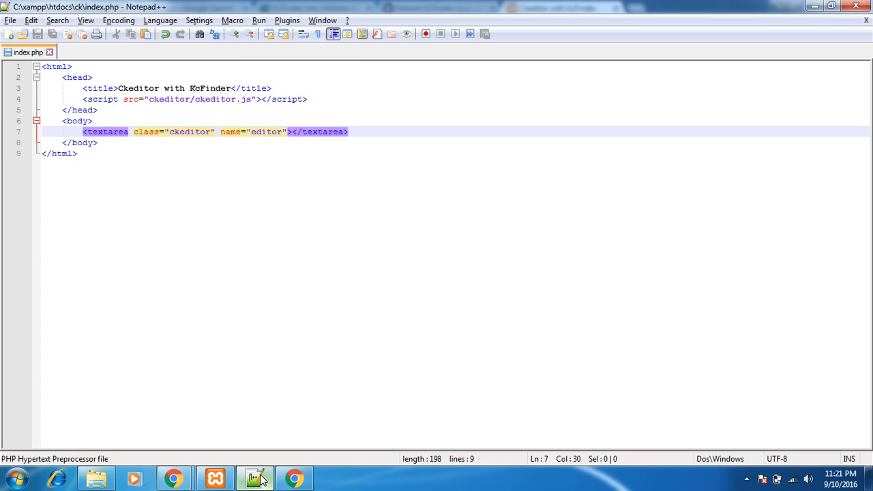
click(95, 477)
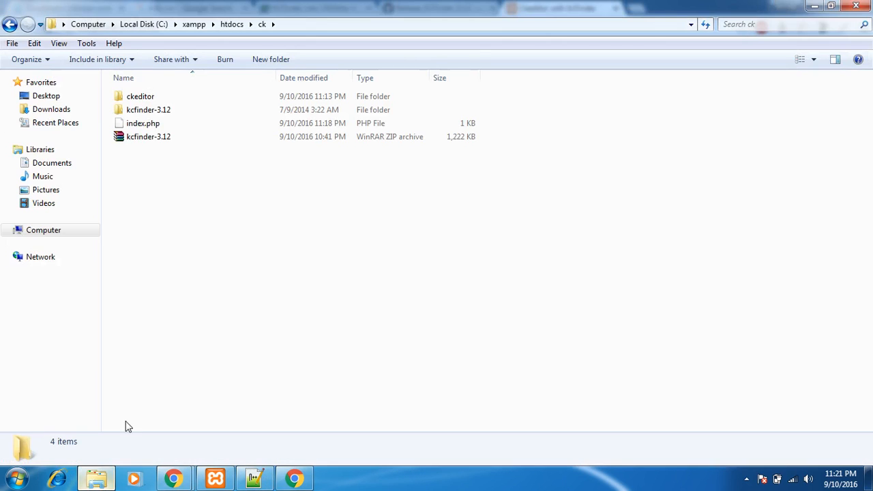
click(147, 109)
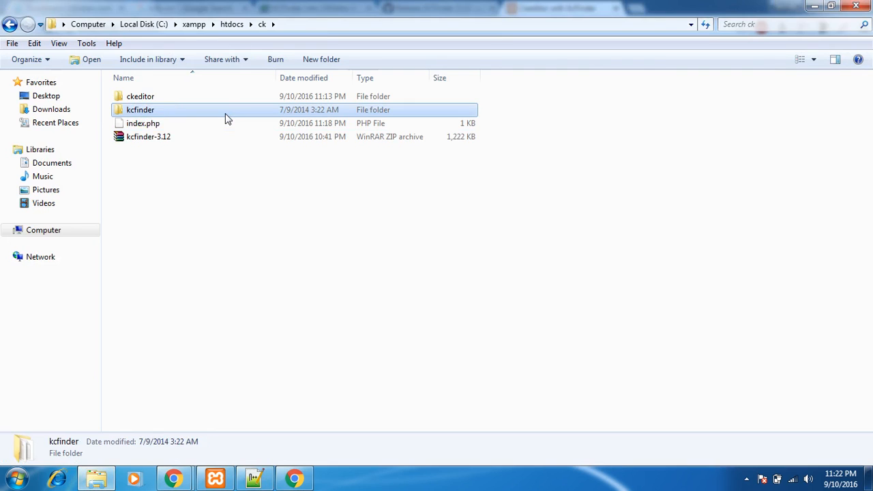
double_click(141, 109)
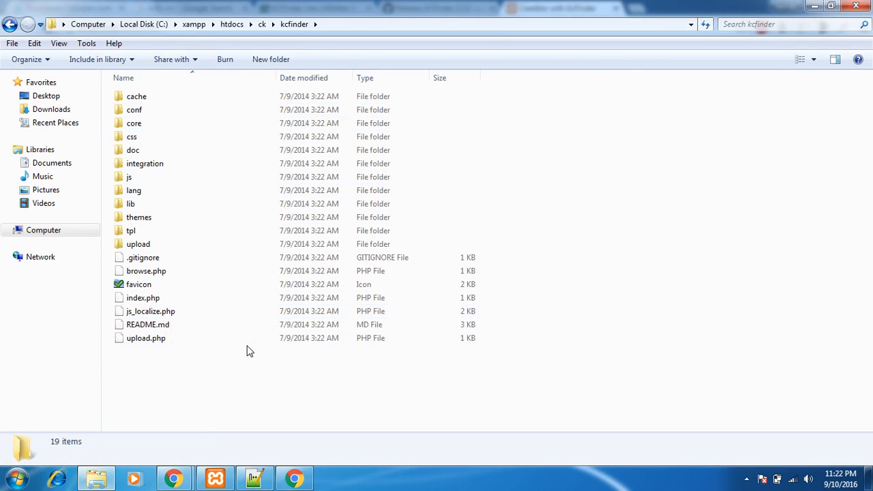
click(10, 25)
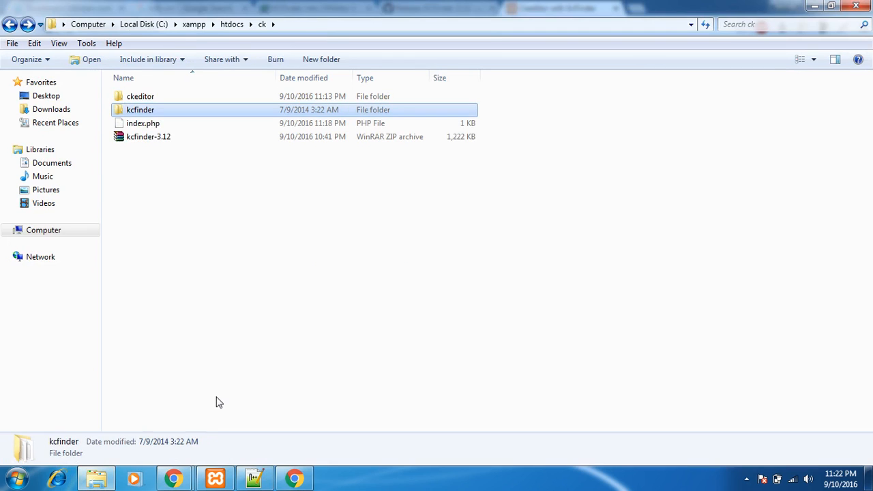
click(147, 136)
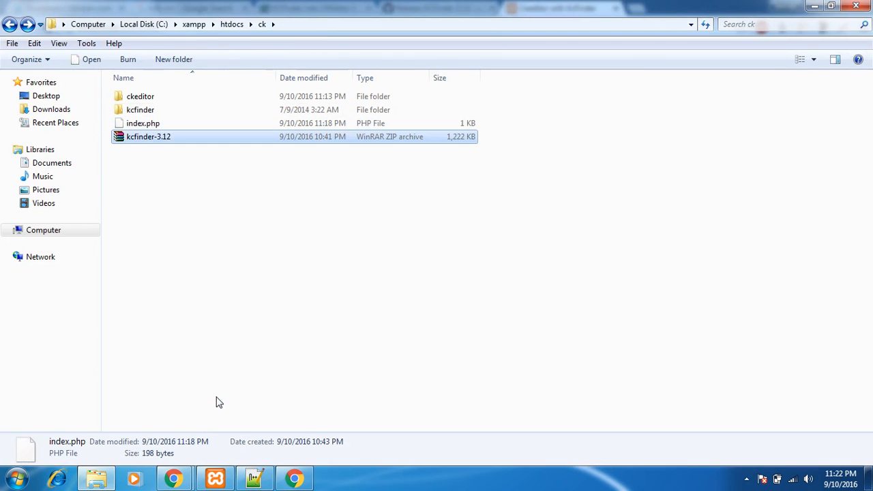
click(142, 122)
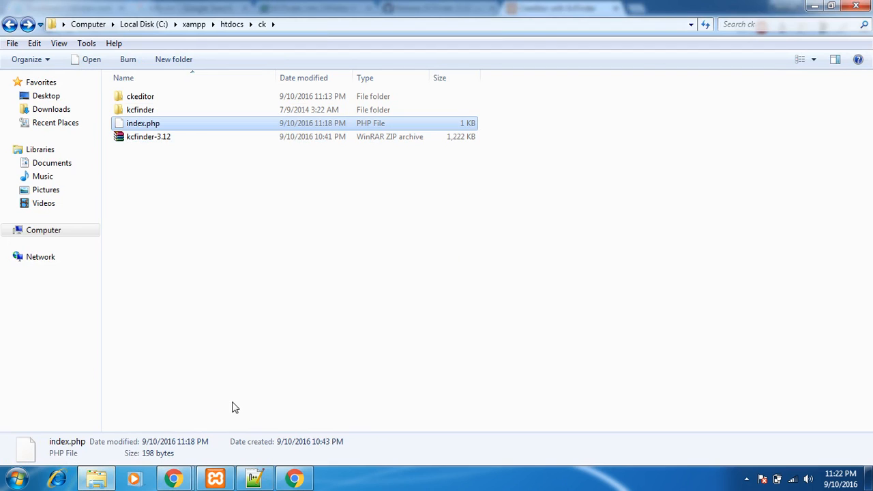
click(147, 137)
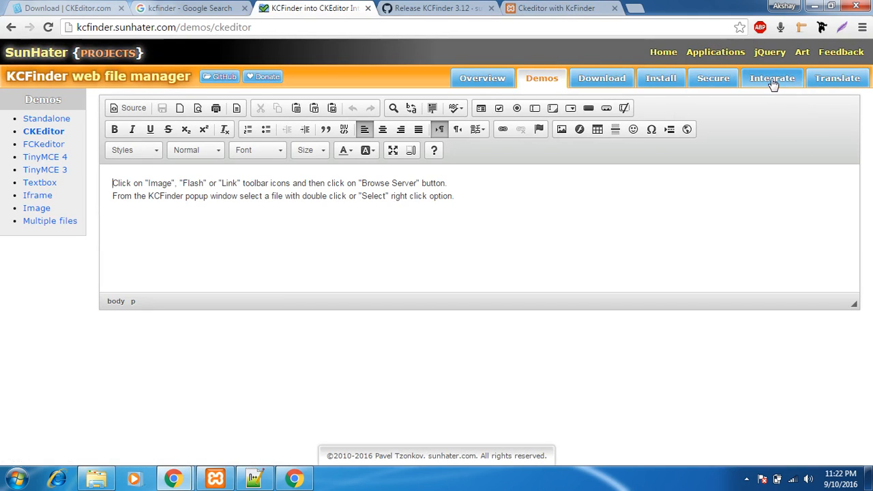
Show the Integrate guide page on the KCFinder website
click(772, 78)
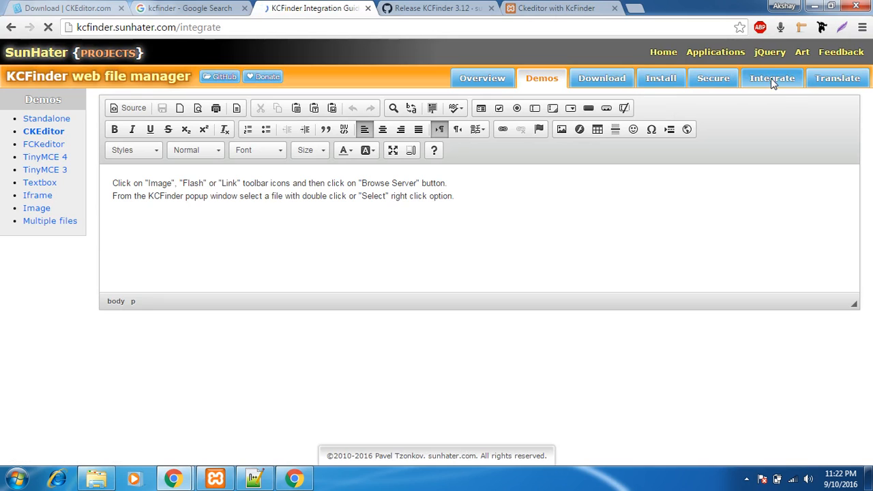
click(772, 78)
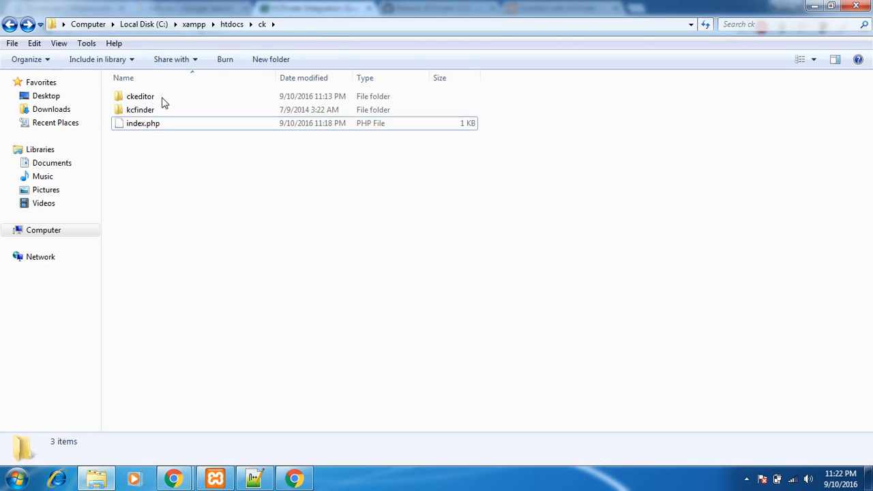
Edit ckeditor's config.js in Notepad++ from the ckeditor folder
double_click(139, 95)
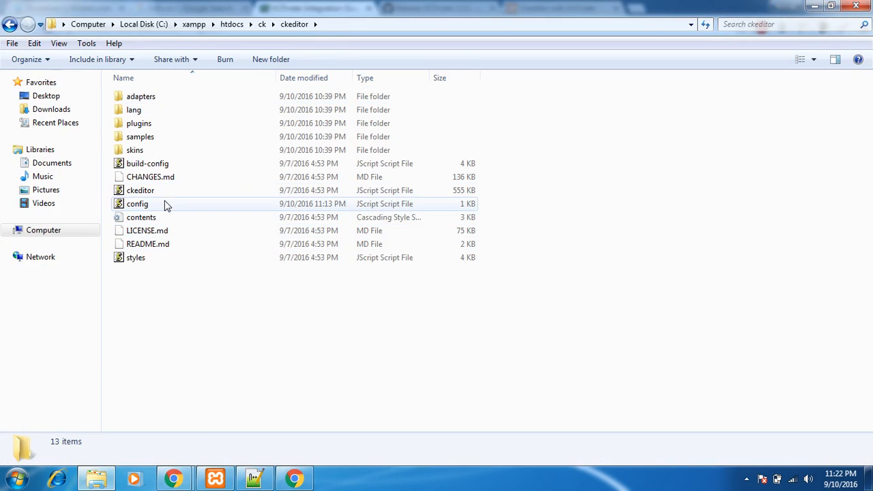
right_click(137, 203)
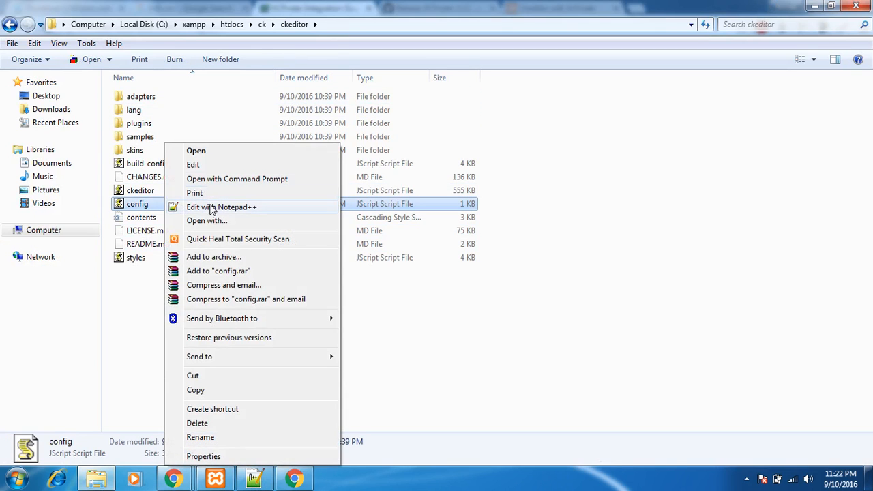
click(221, 207)
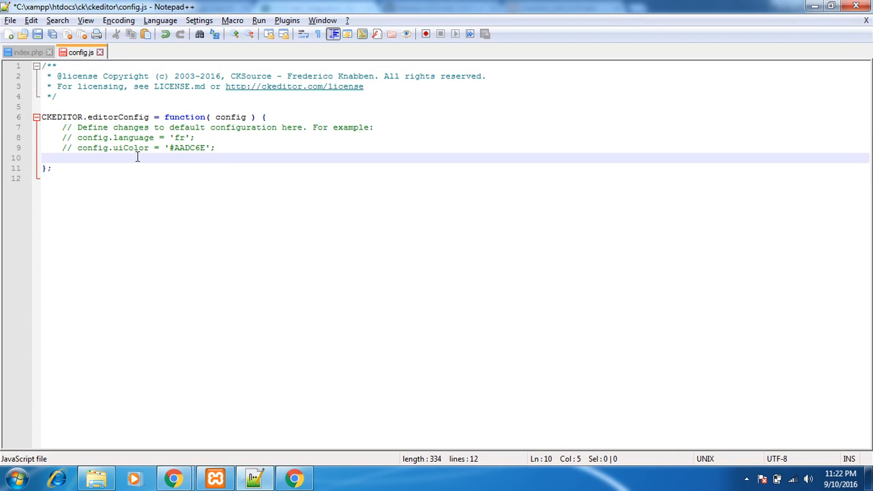
Add config.filebrowserBrowseUrl = '/kcfinder/browse.php?opener=ckeditor&type=files'; inside editorConfig
text(config.filebrowserBrowseUrl = '/kcfinder/browse.php?opener=ckeditor&type=files';)
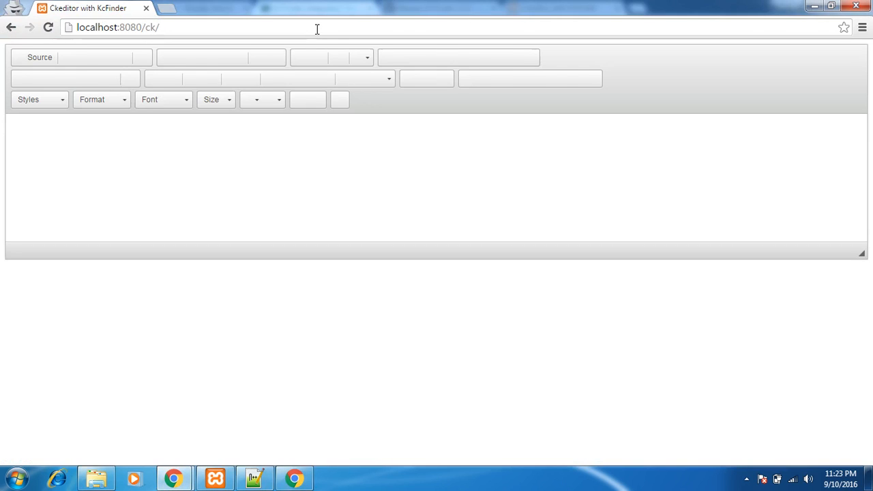
Browse the server from CKEditor's Image dialog, hitting a 404 Object not found popup
click(468, 78)
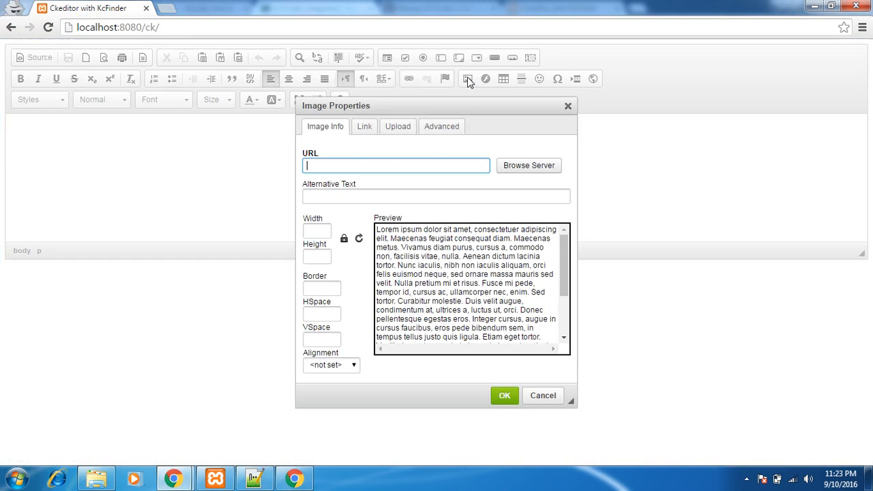
mouse_move(526, 175)
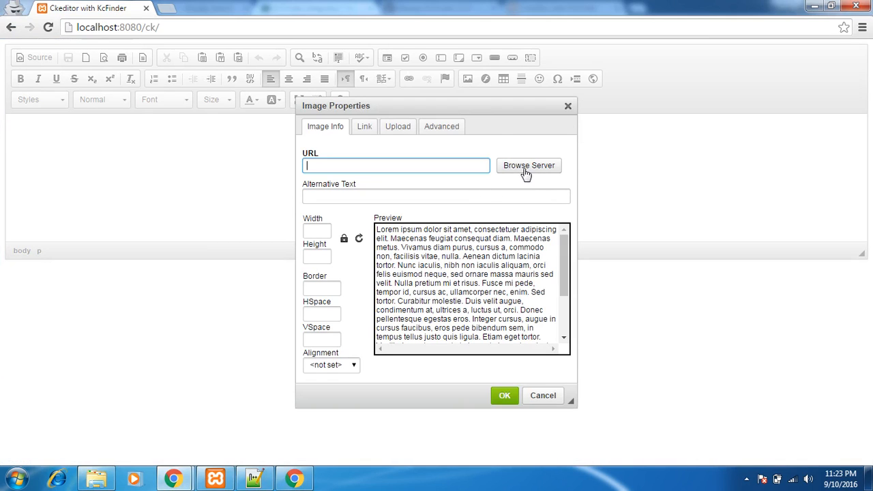
click(528, 165)
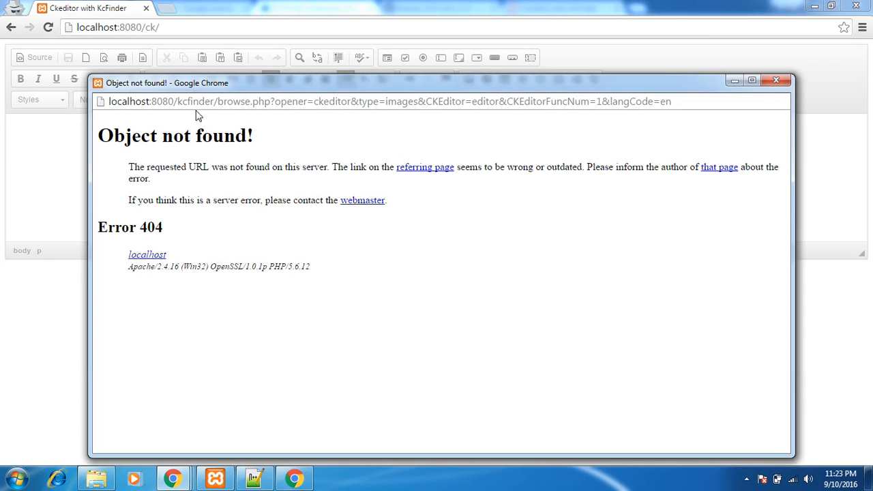
double_click(197, 101)
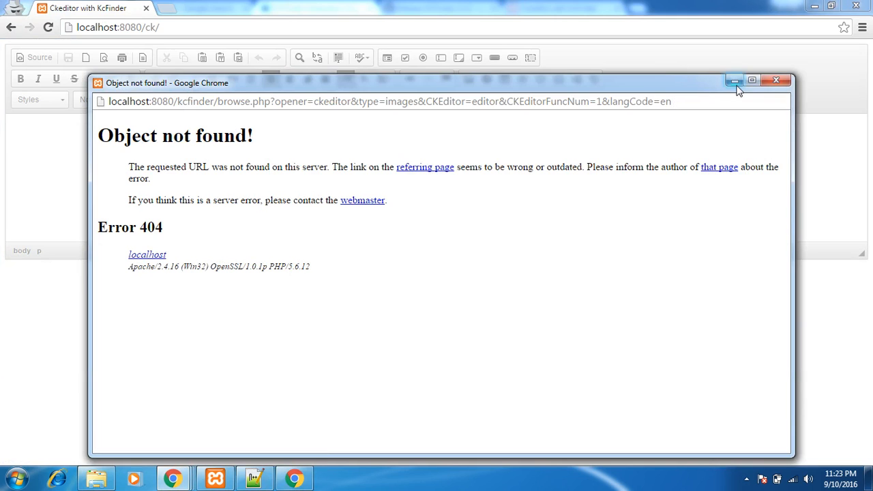
mouse_move(734, 80)
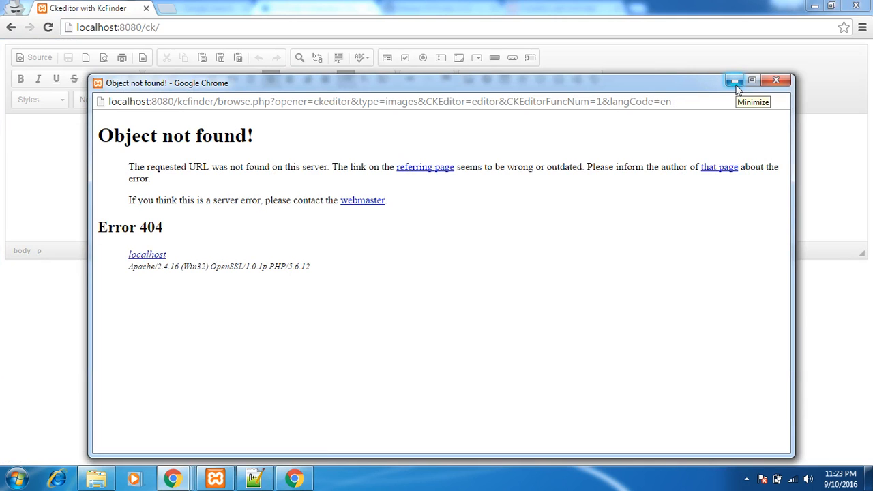
click(735, 80)
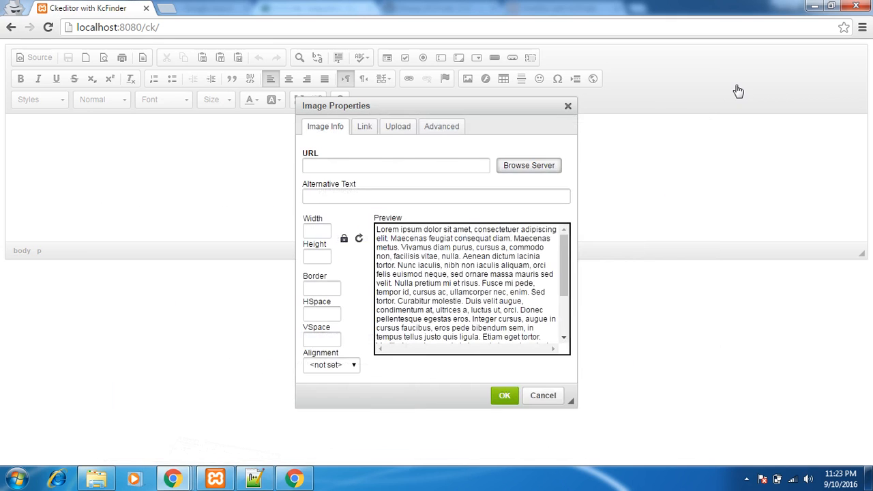
click(529, 165)
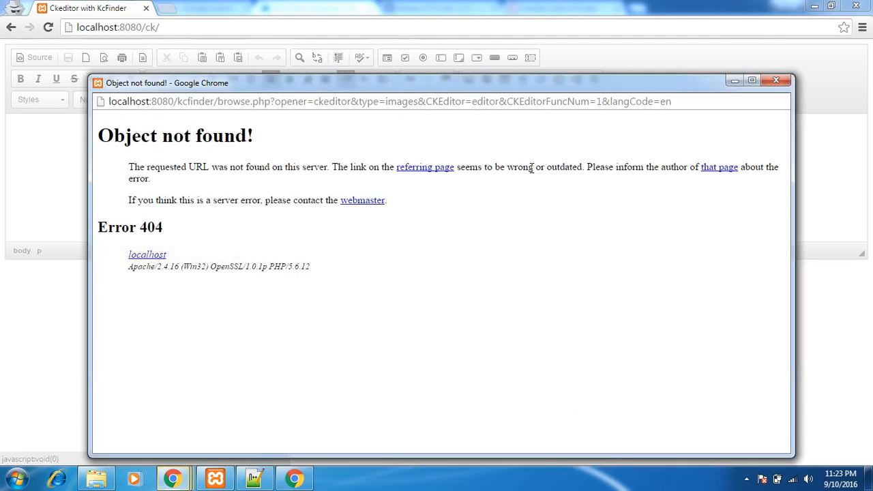
click(774, 80)
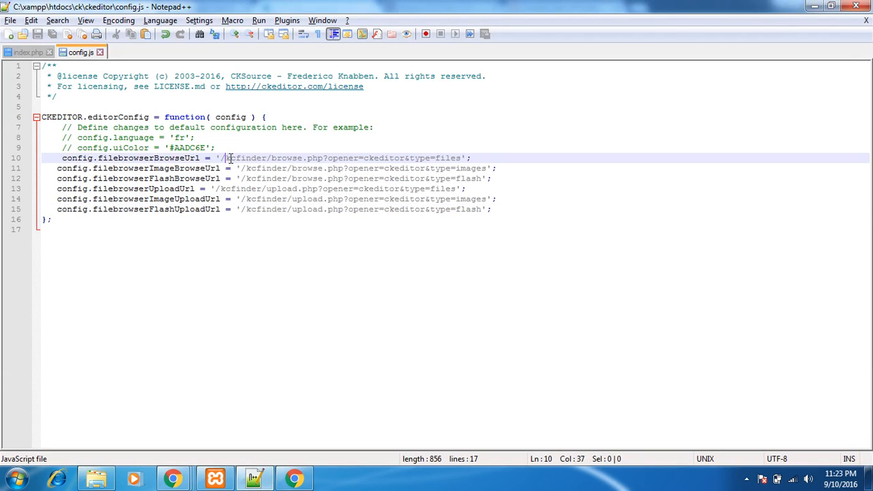
Change the file and image browse URLs to ../kcfinder and save config.js
text(k)
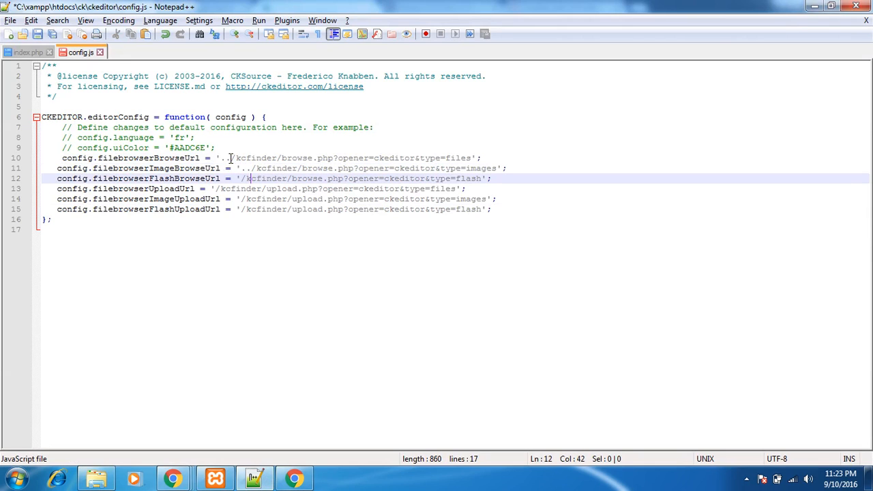
text(..)
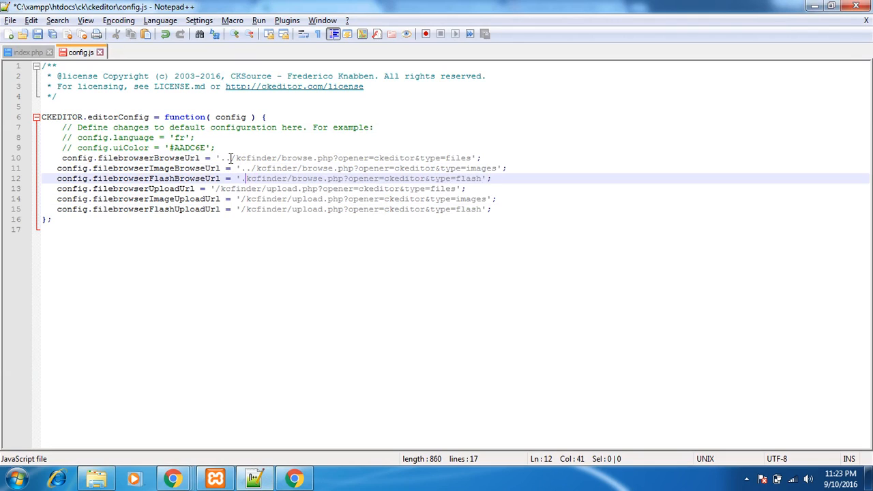
key(Backspace)
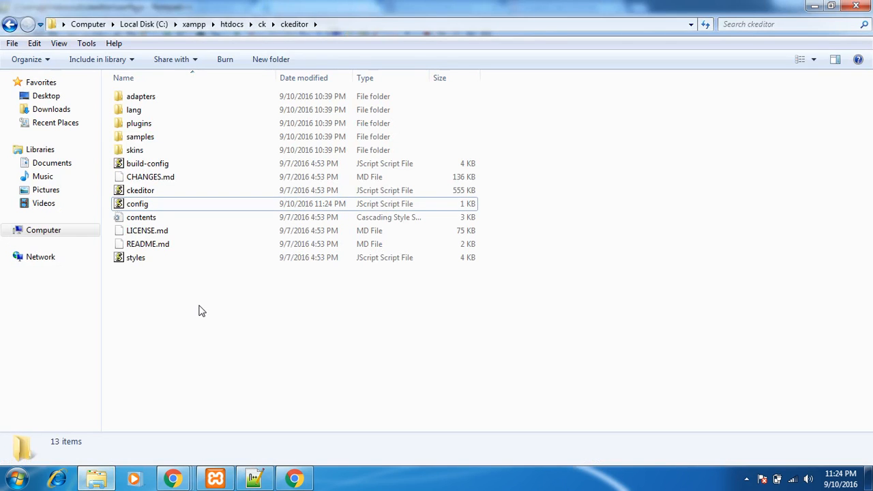
Revert config.js's browse URLs back to /kcfinder in Notepad++
click(10, 24)
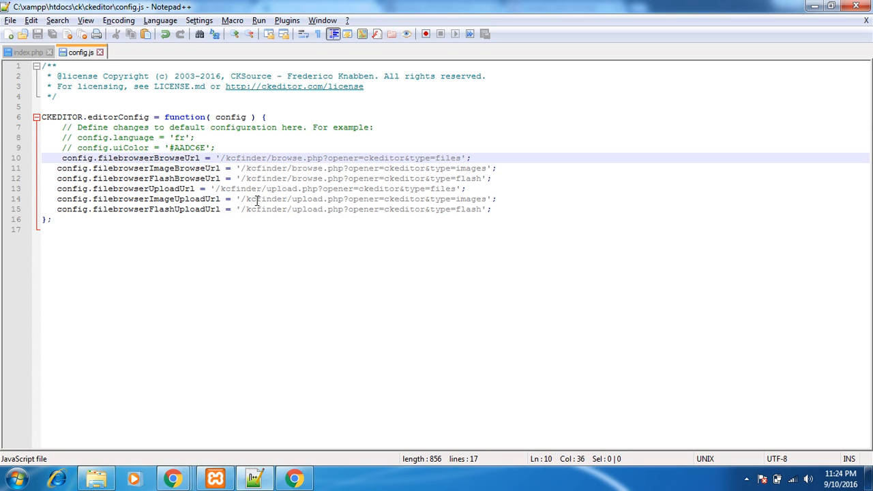
text(cked)
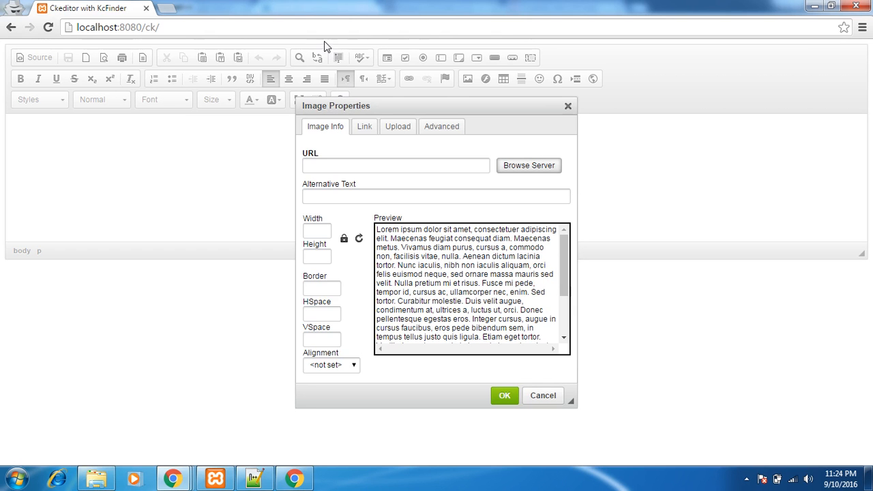
Reload localhost:8080/ck, retry Browse Server from Image Properties and dismiss the no-permission alert
click(120, 28)
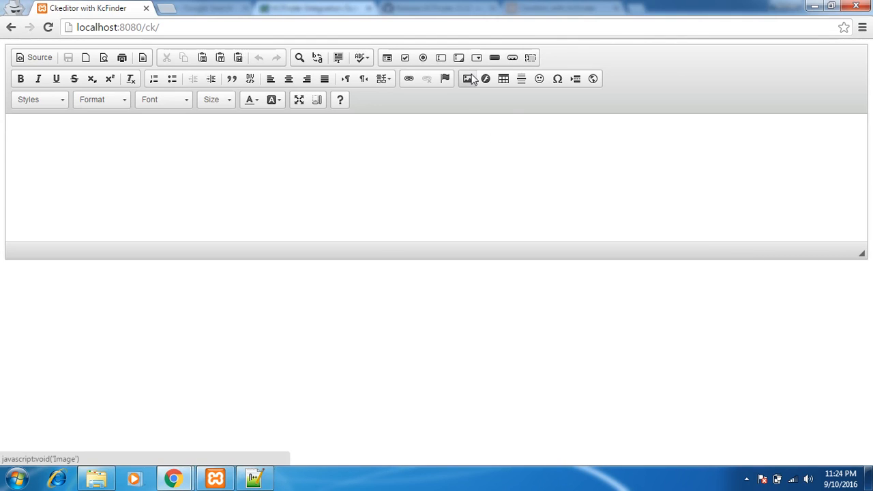
click(468, 78)
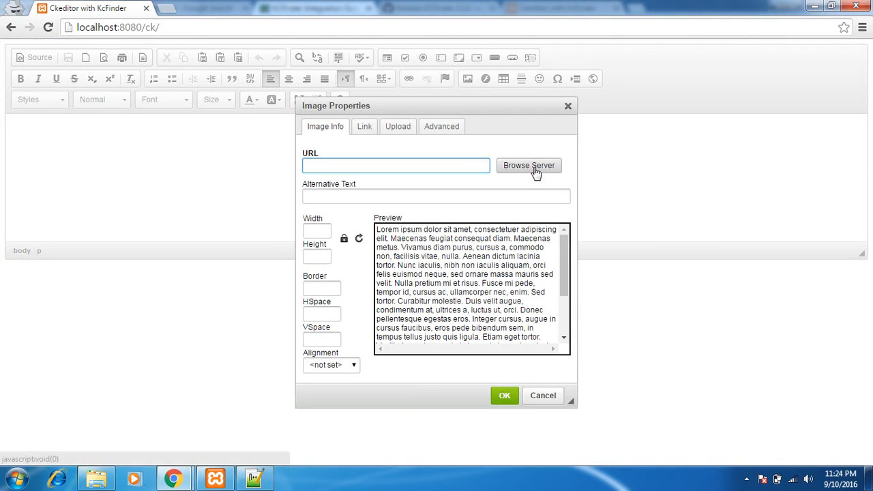
click(529, 165)
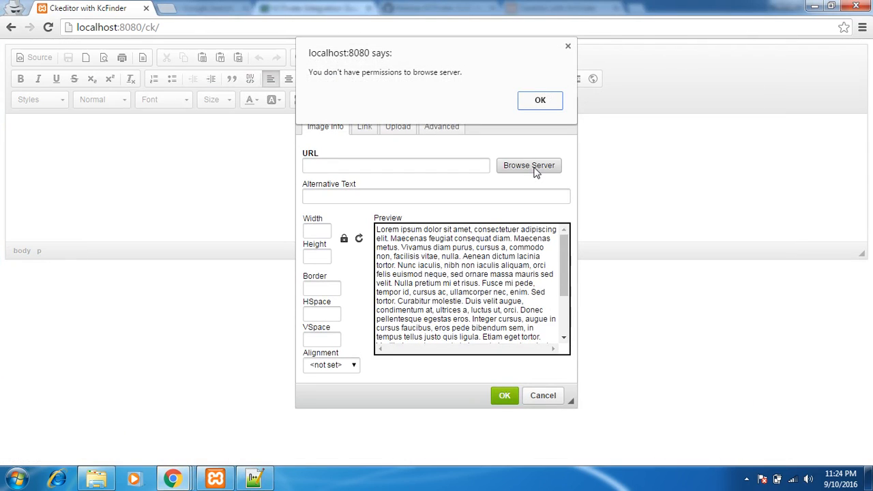
mouse_move(379, 95)
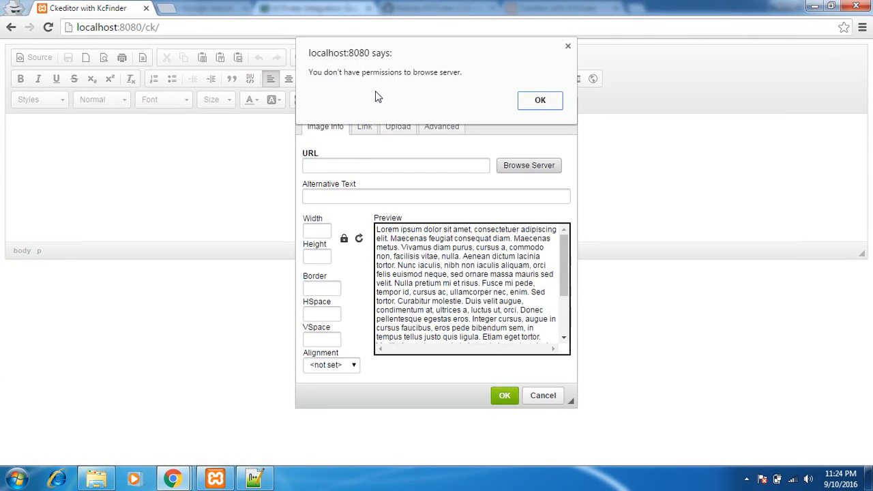
mouse_move(494, 107)
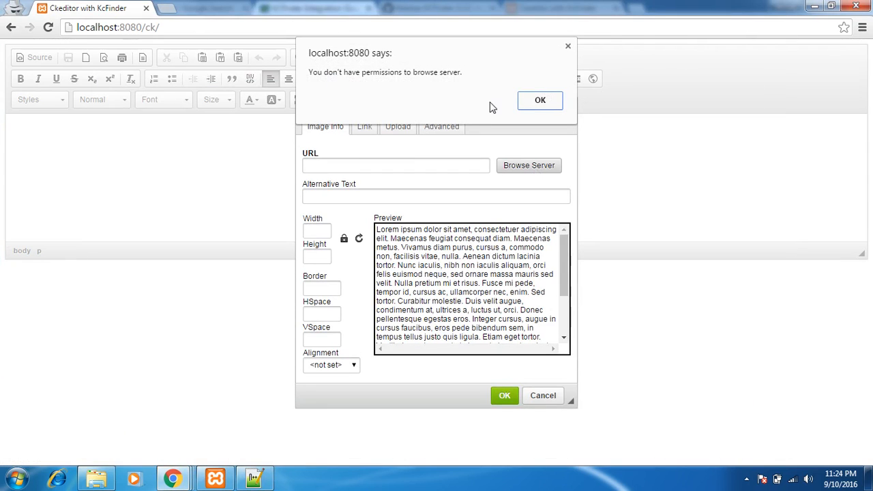
click(540, 101)
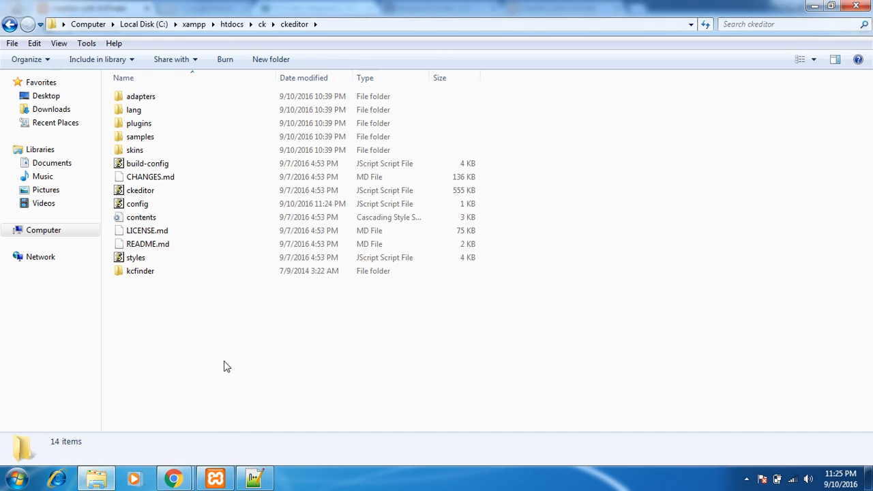
Go into ckeditor\kcfinder\conf and bring up the file actions for config.php
double_click(139, 270)
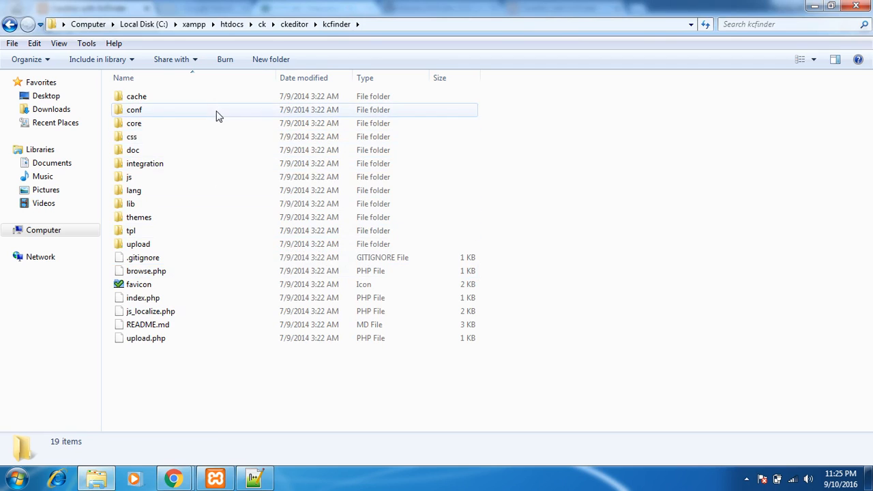
double_click(134, 109)
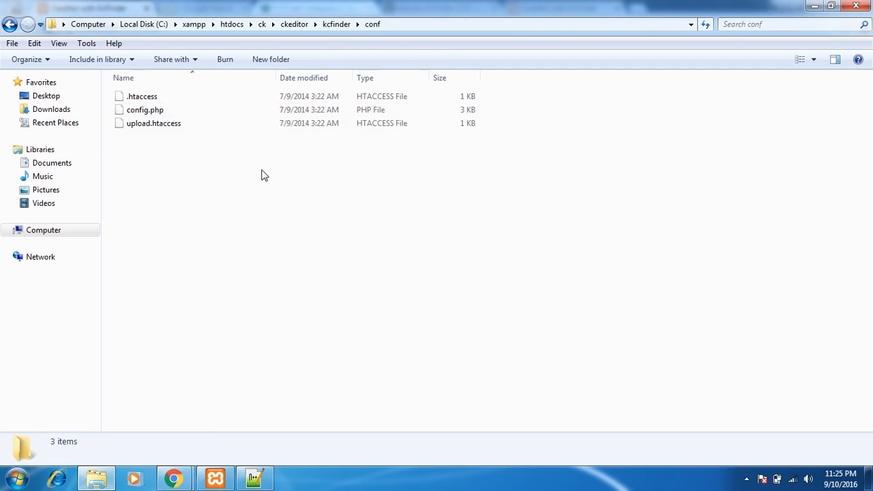
right_click(144, 109)
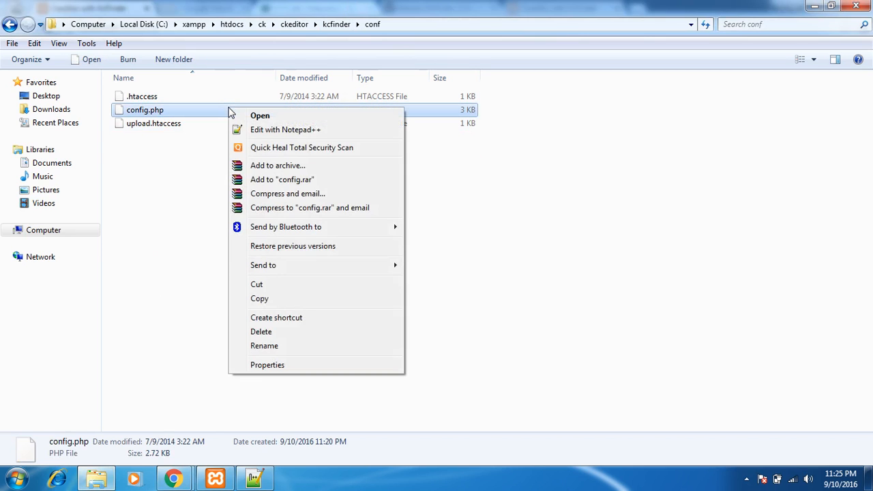
Edit config.php in Notepad++, changing 'disabled' => true to false on line 24, and save
click(285, 130)
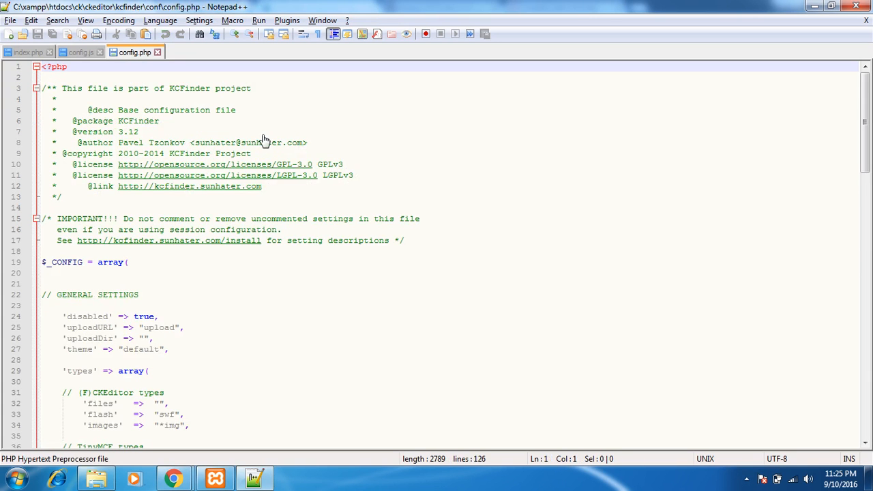
click(150, 294)
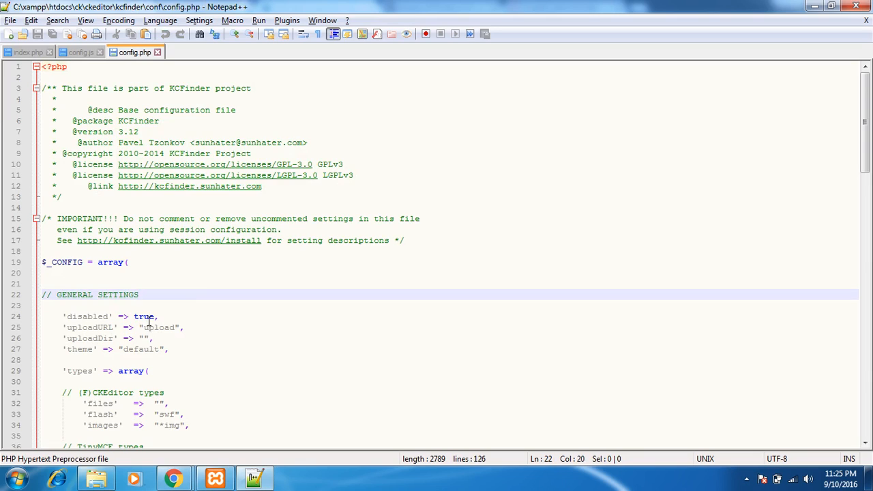
text(fals)
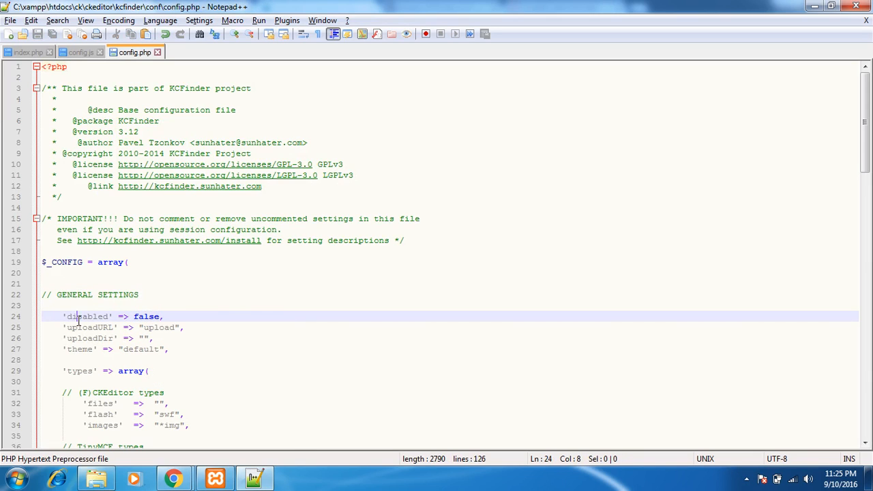
double_click(146, 316)
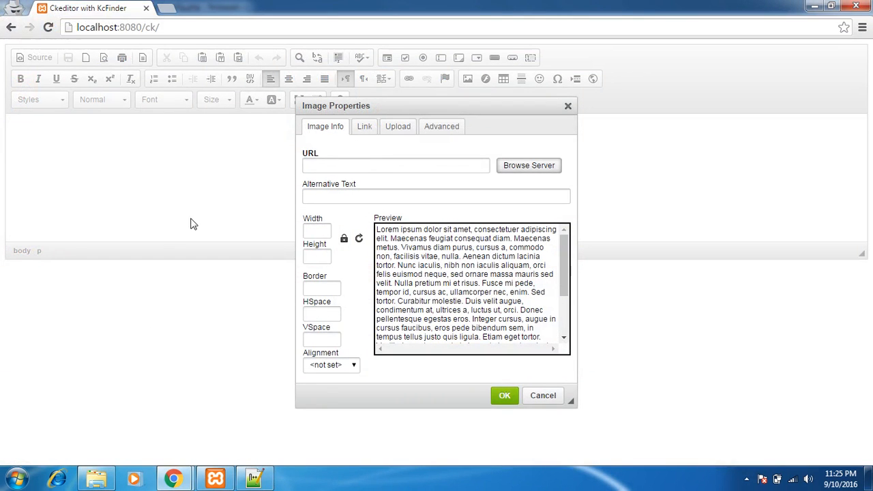
Reload the editor, start inserting an image and refresh the images folder in KCFinder
click(543, 396)
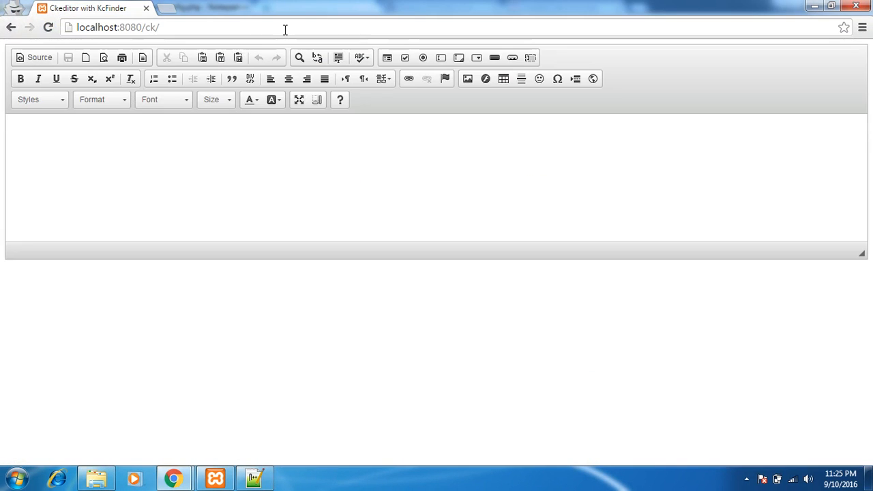
mouse_move(467, 78)
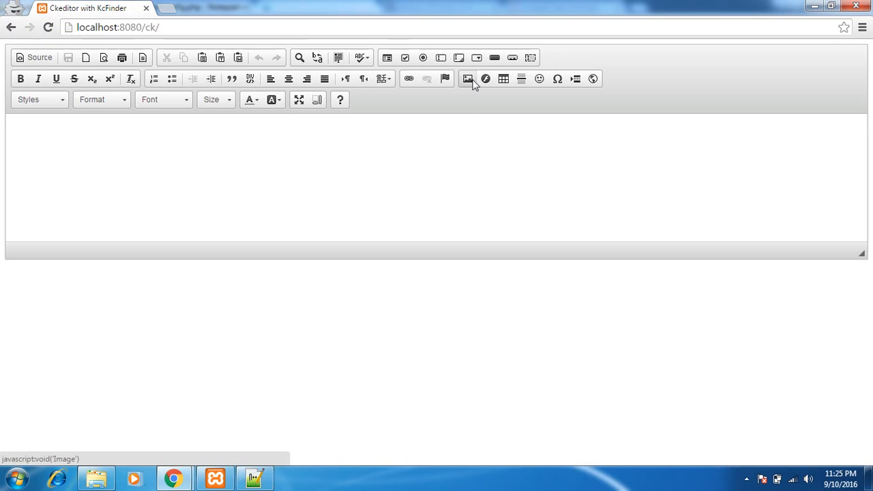
click(468, 78)
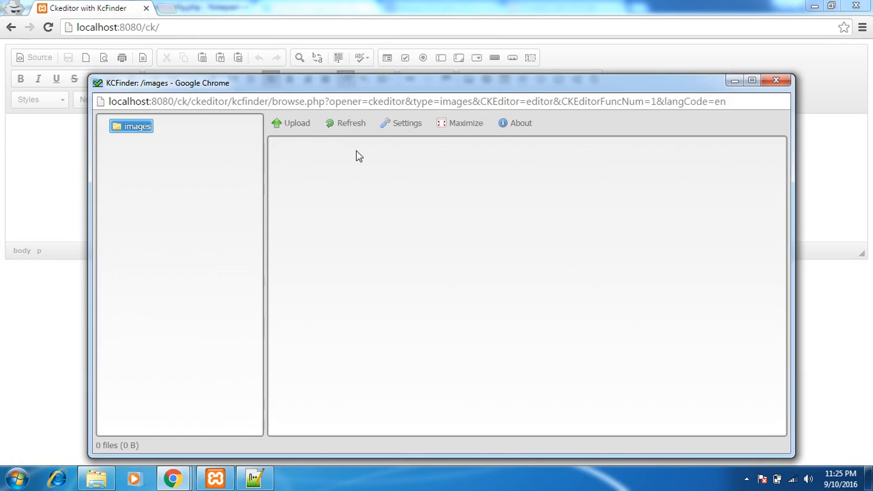
click(351, 123)
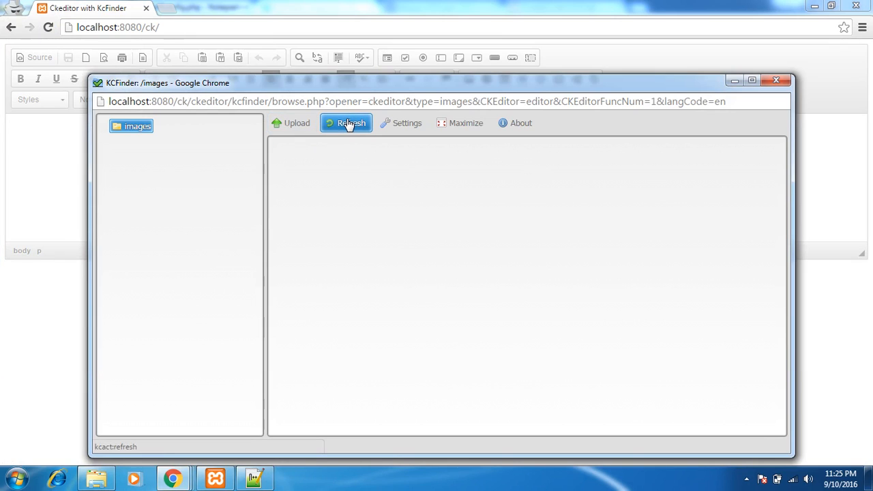
click(352, 123)
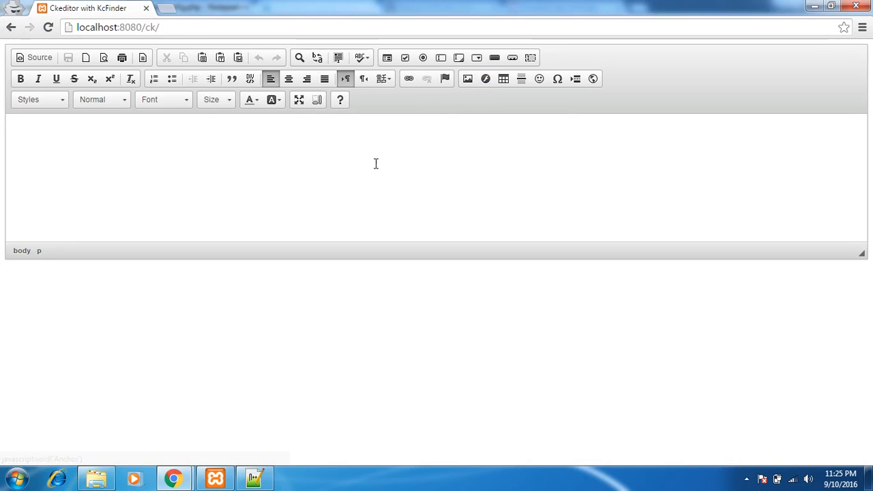
Browse the server again, upload Koala from Sample Pictures and choose Koala.jpg as the image
click(466, 78)
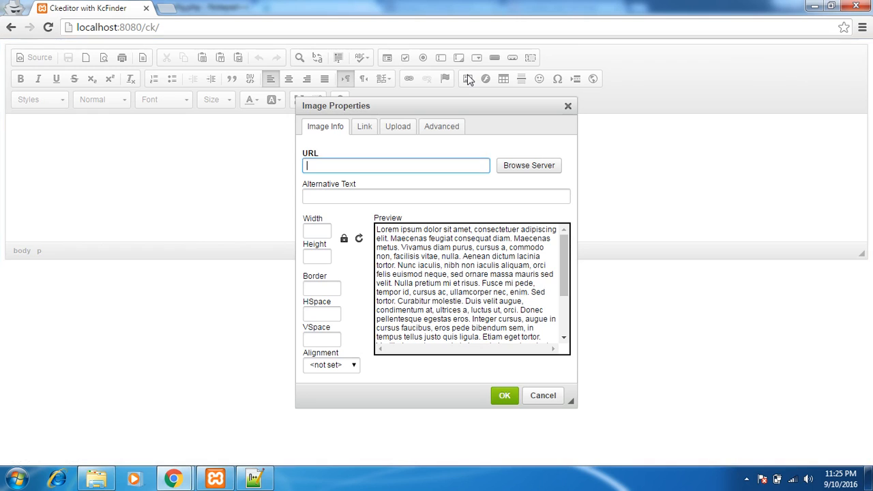
click(529, 165)
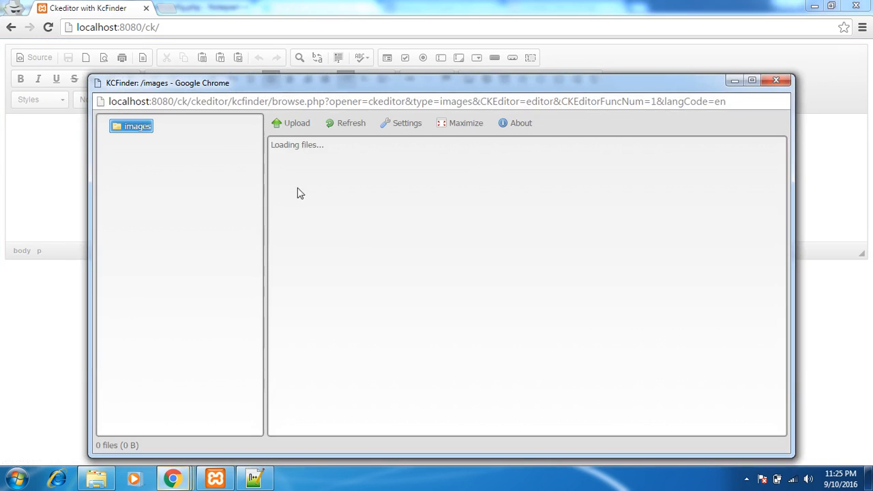
click(296, 123)
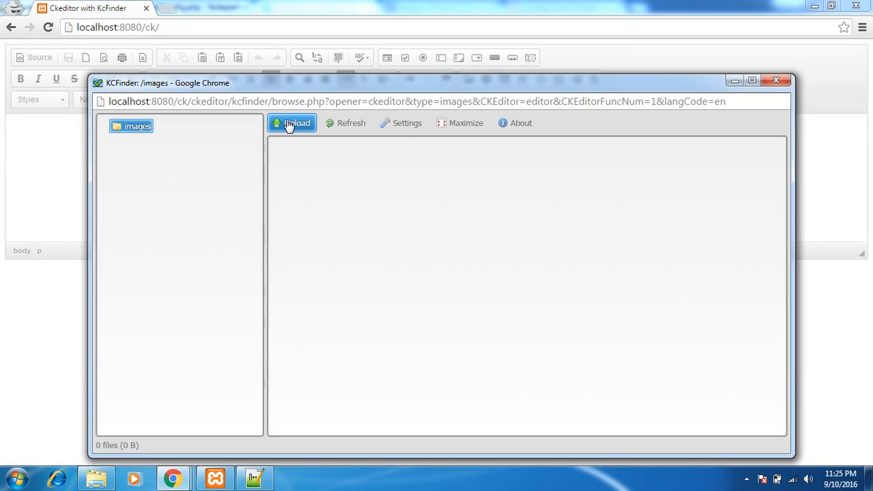
click(292, 123)
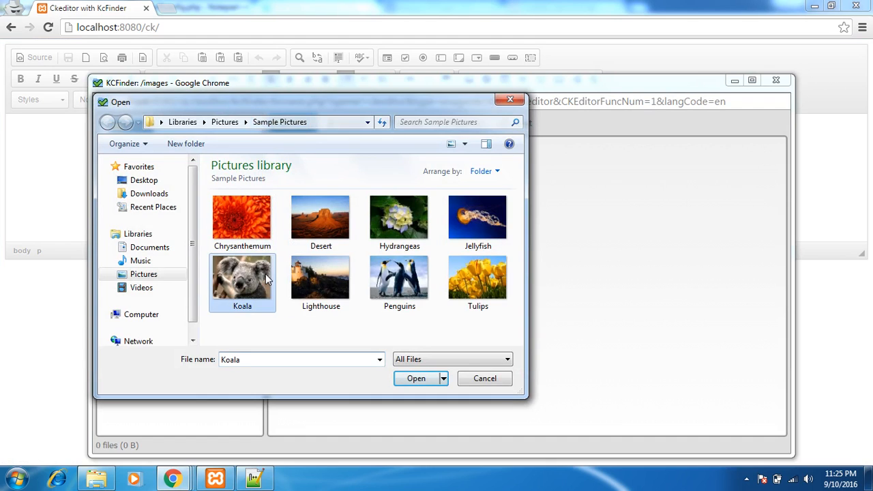
click(416, 377)
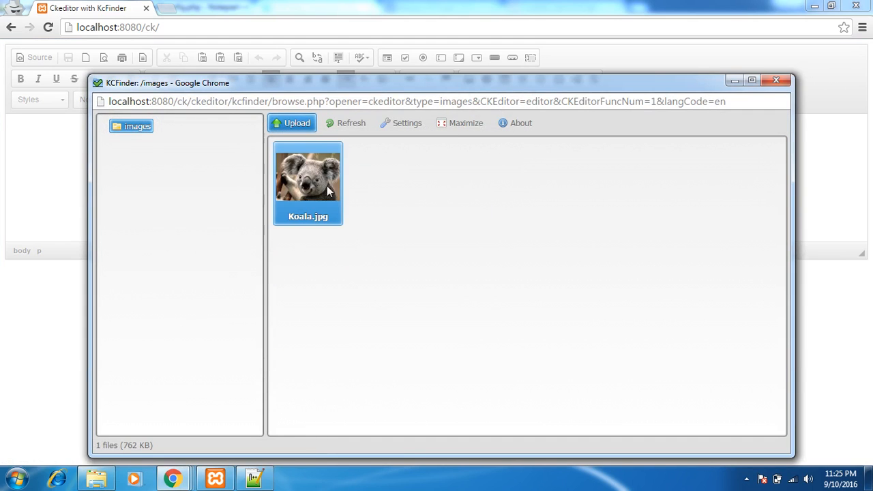
double_click(308, 175)
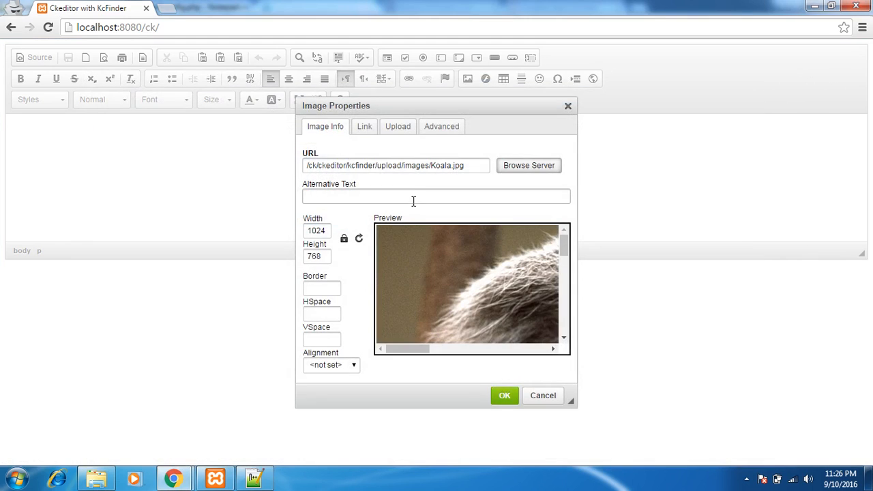
Enter alternative text 'Alt Text' and set the height to 500, giving a 667×500 size
click(436, 197)
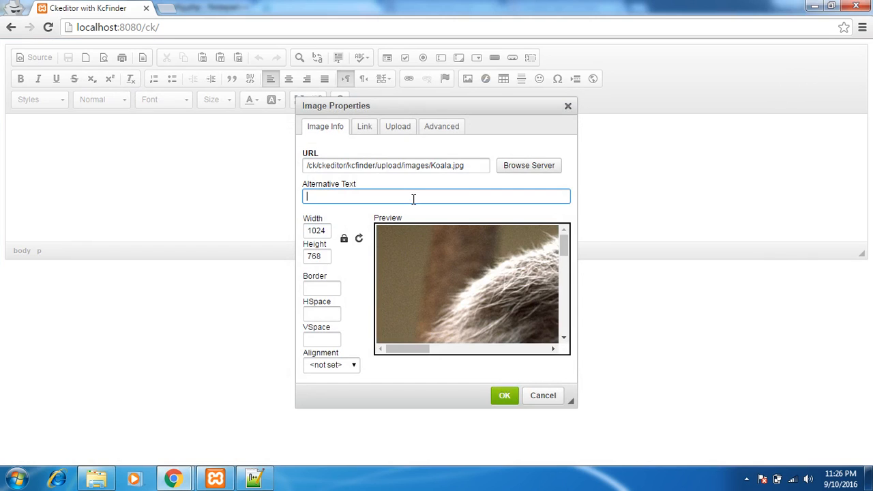
text(Alt Text)
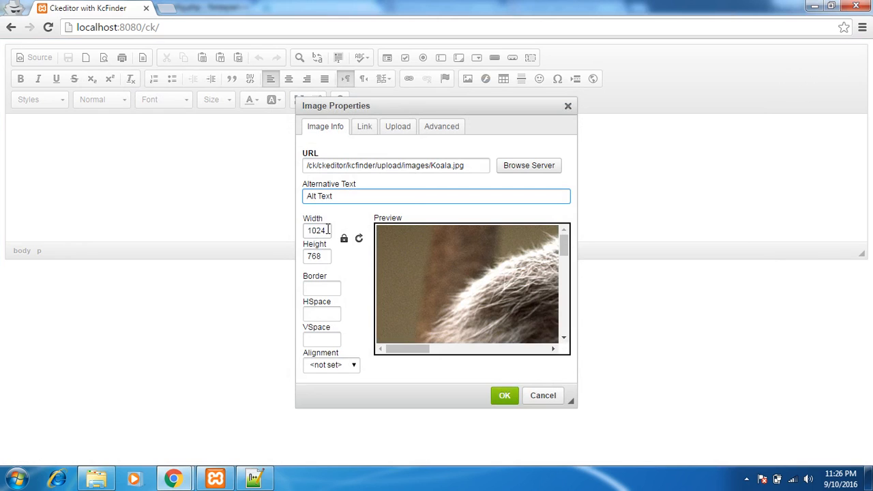
text(5)
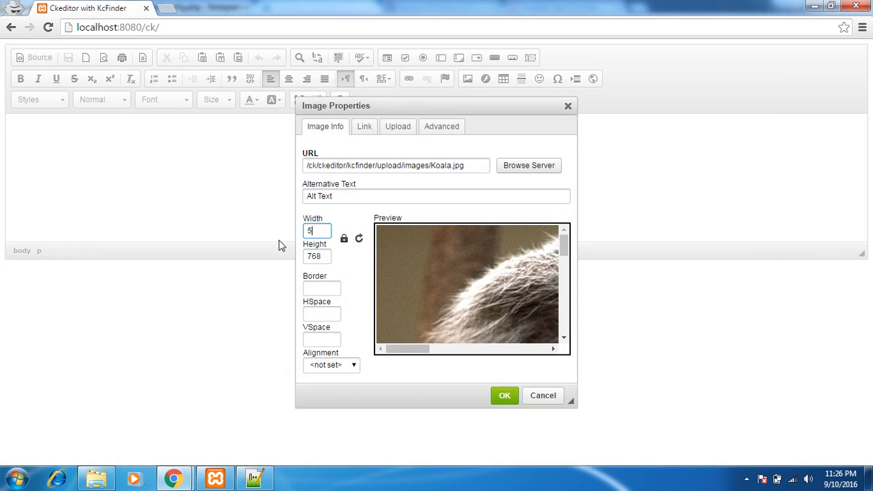
text(500)
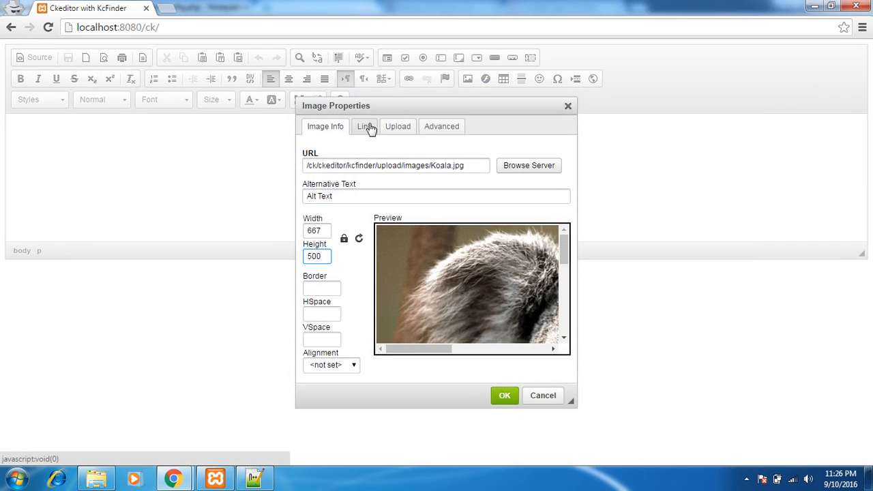
Review the Link, Upload and Advanced pages, return to Image Info and insert the image
click(399, 126)
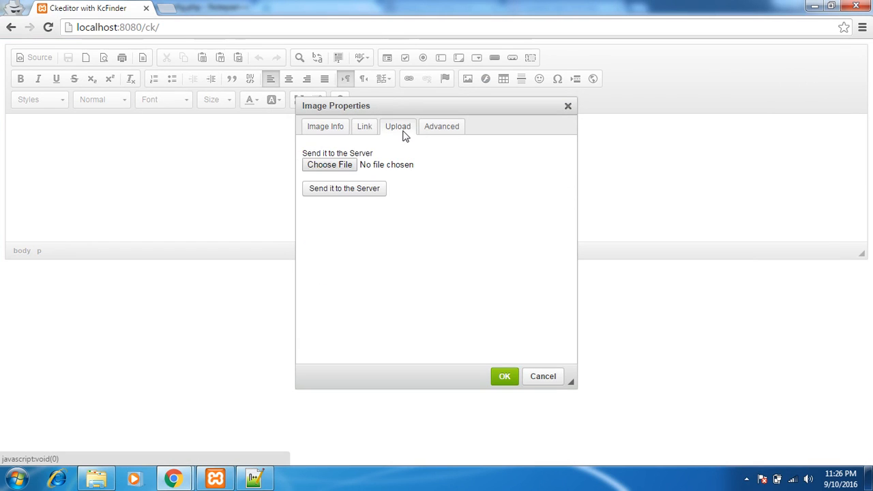
click(442, 125)
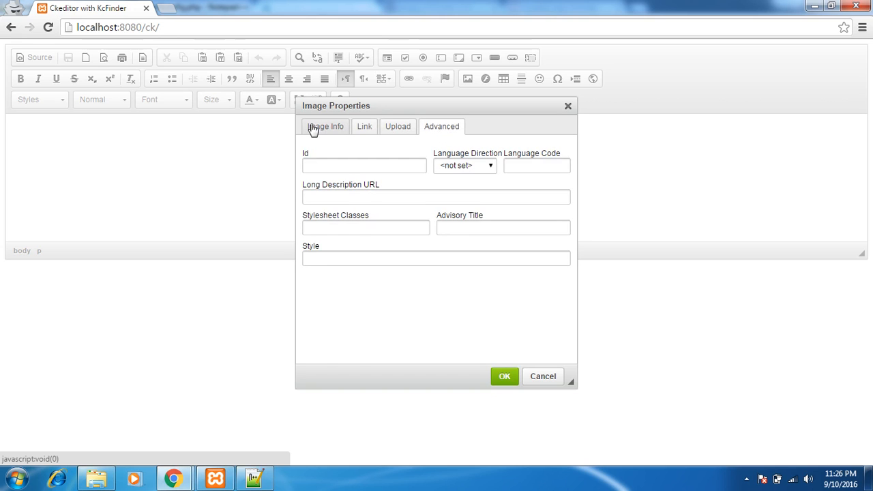
click(325, 126)
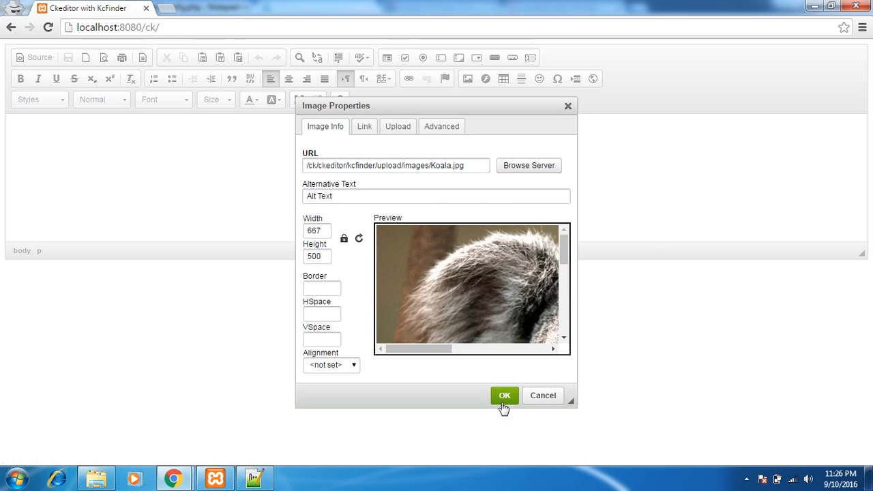
click(505, 395)
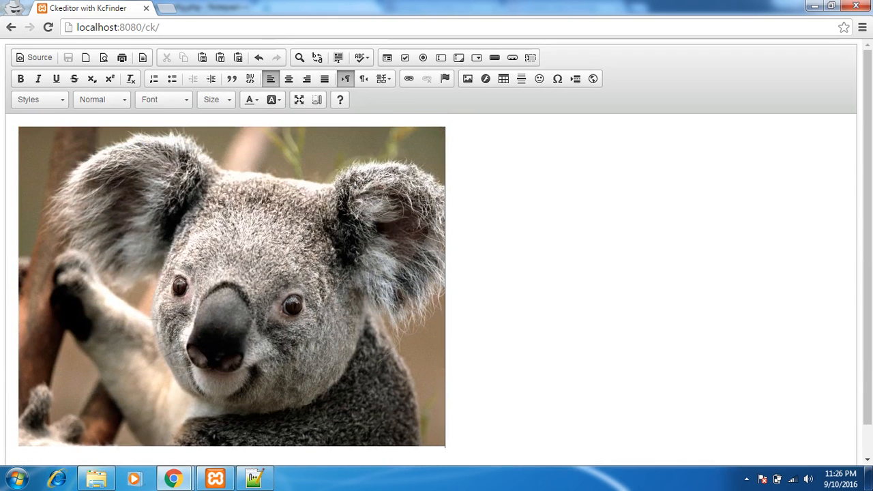
click(656, 282)
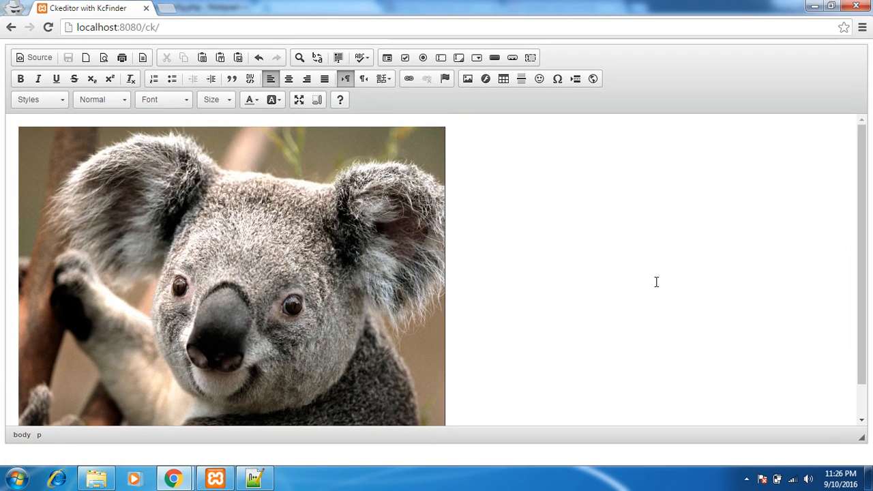
mouse_move(480, 109)
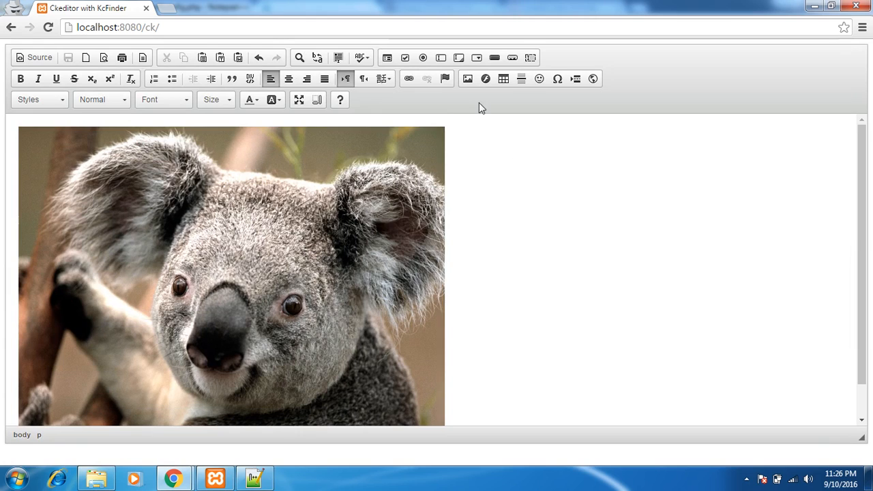
mouse_move(428, 98)
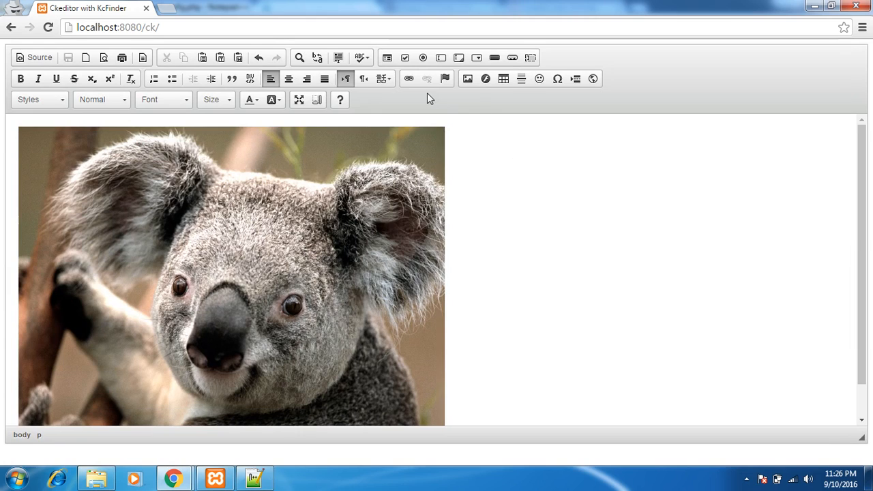